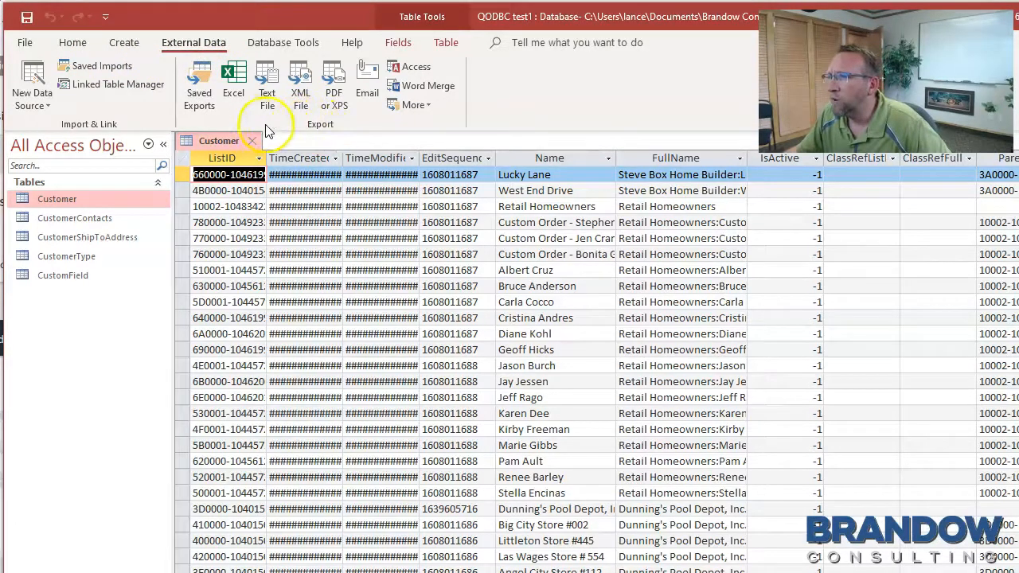
Export the Customer table to an Excel workbook named QB Customers from Access
left_click(232, 80)
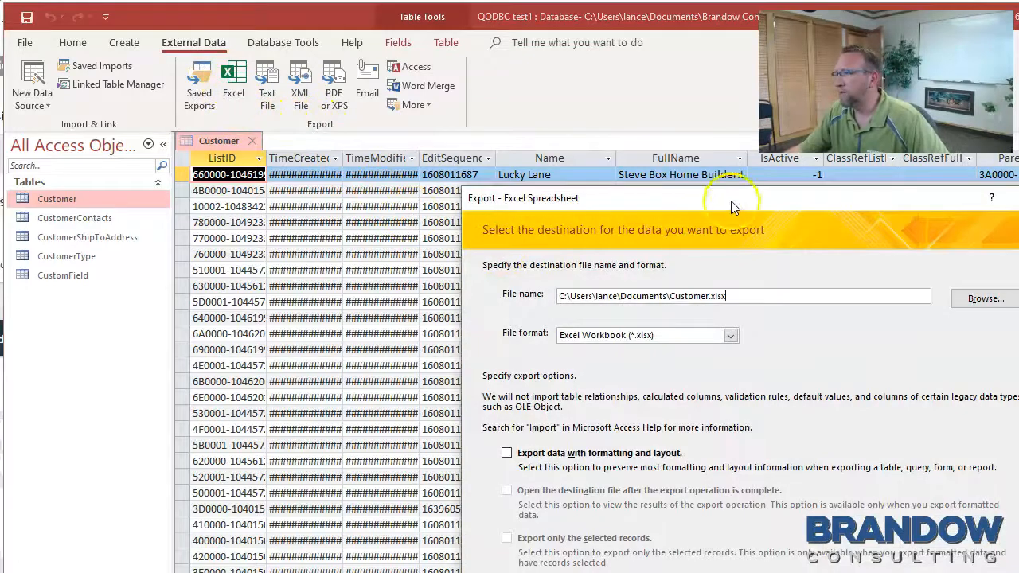
left_click(984, 299)
type("QB Customers from Access")
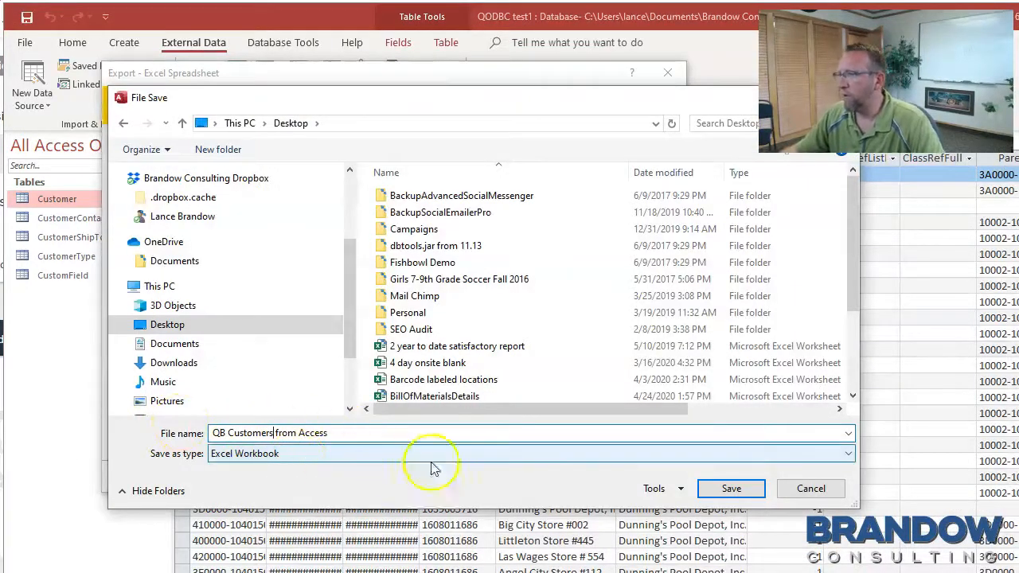
left_click(729, 487)
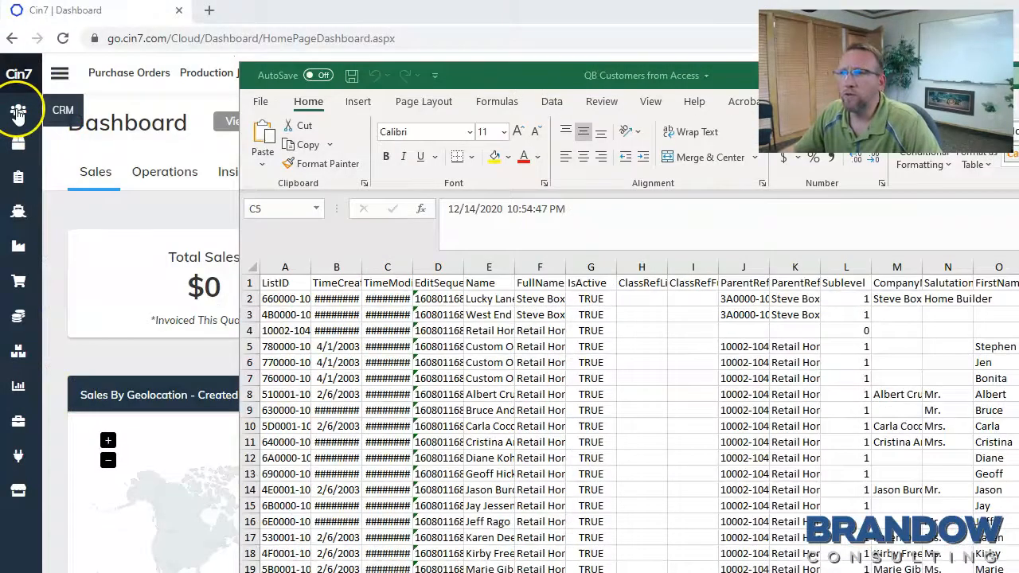
From CRM Actions > Import Contacts, download the CRM Import Template via the help article
left_click(20, 111)
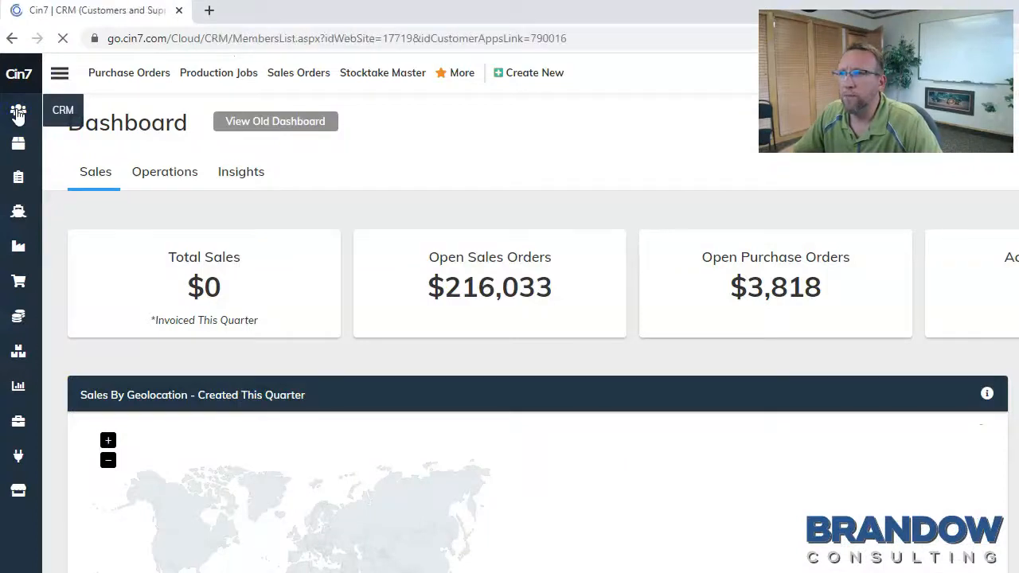
left_click(19, 110)
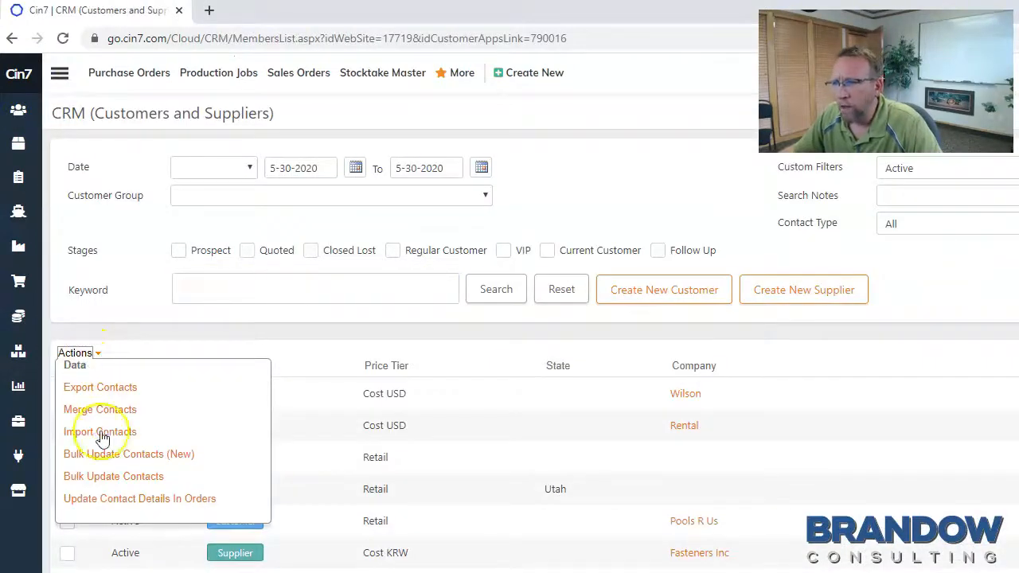
left_click(99, 432)
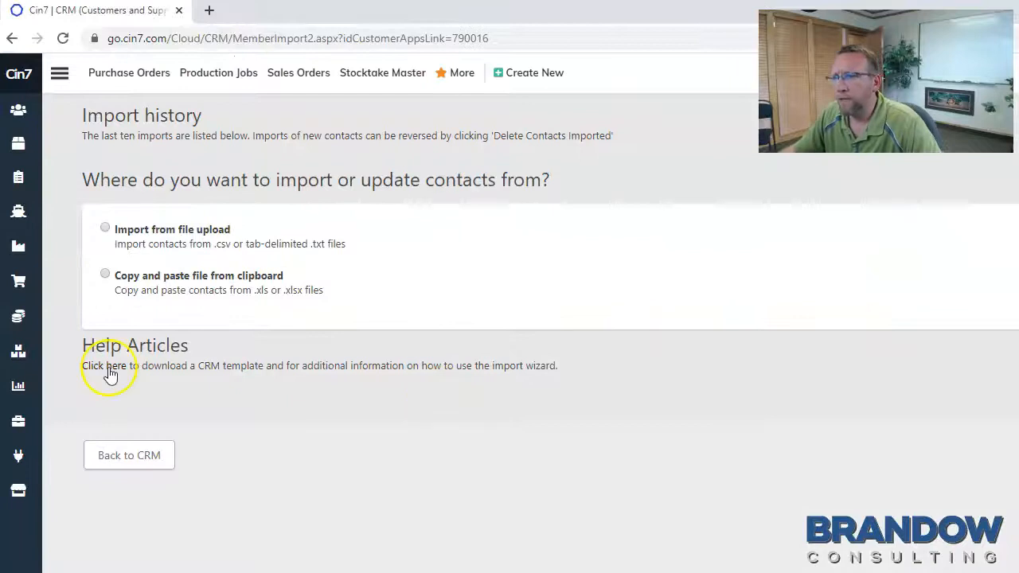
left_click(105, 364)
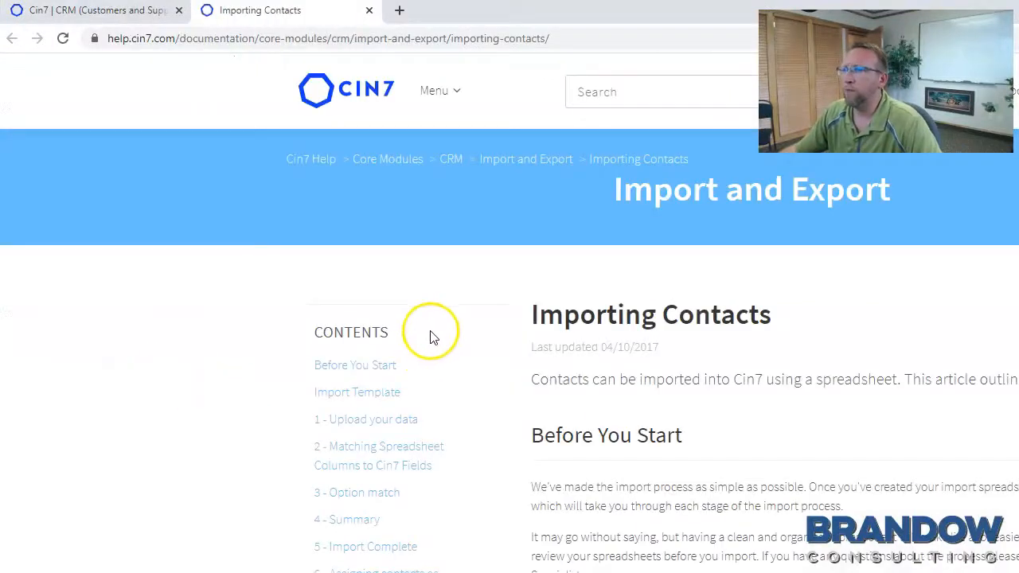
scroll("down", 3)
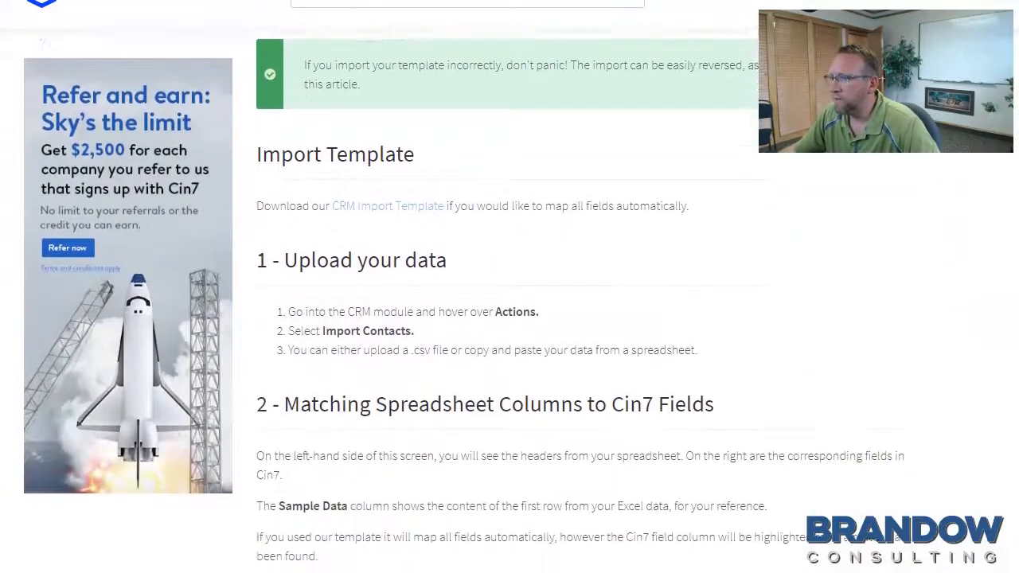
scroll("up", 3)
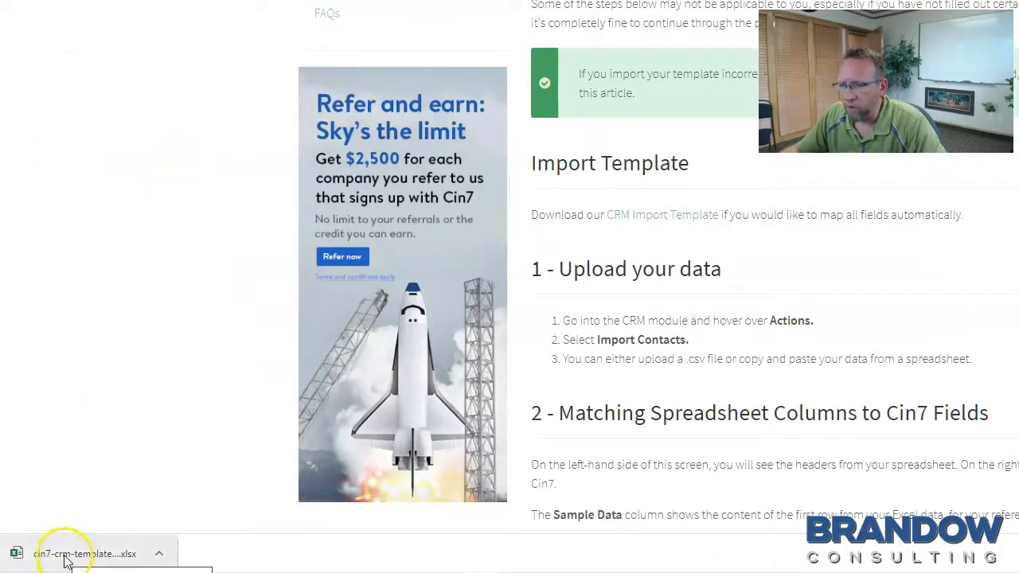
AutoFit the downloaded template's columns so First Name and Primary Company headers are readable
left_click(88, 554)
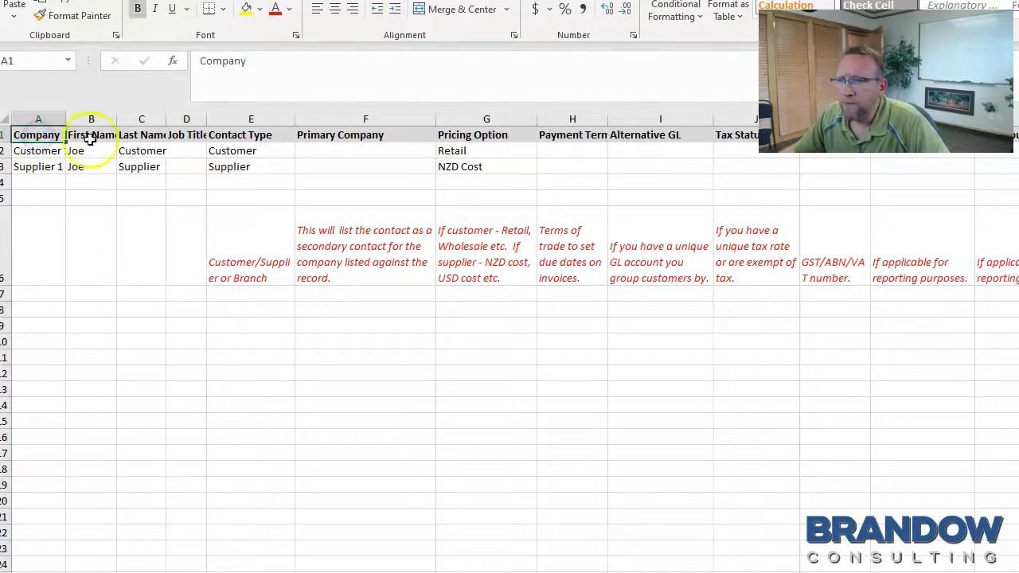
left_click(186, 134)
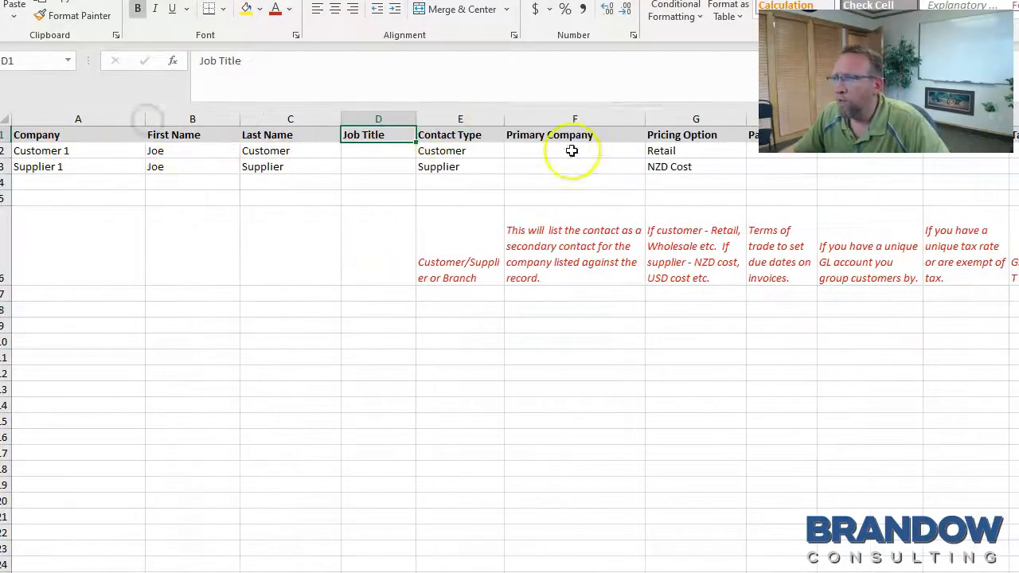
left_click(459, 134)
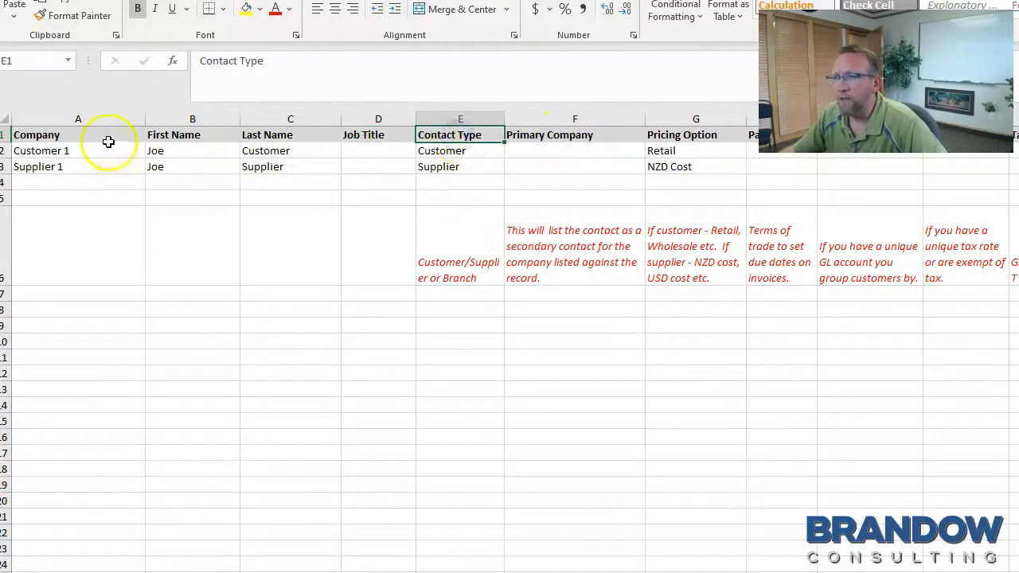
left_click(78, 133)
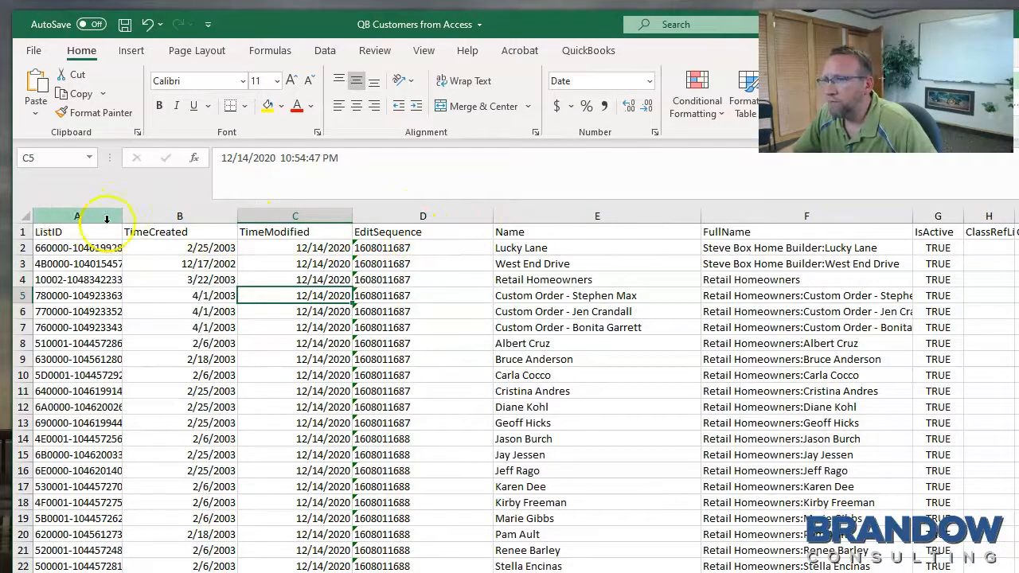
Delete the ListID, TimeCreated and TimeModified columns from the customer export
left_click(178, 233)
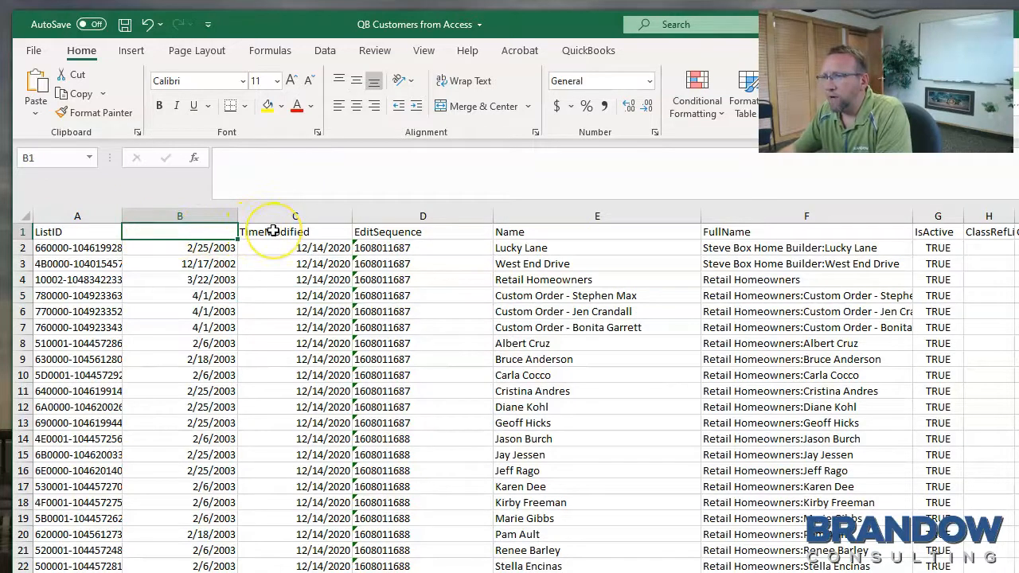
type("TimeCreated")
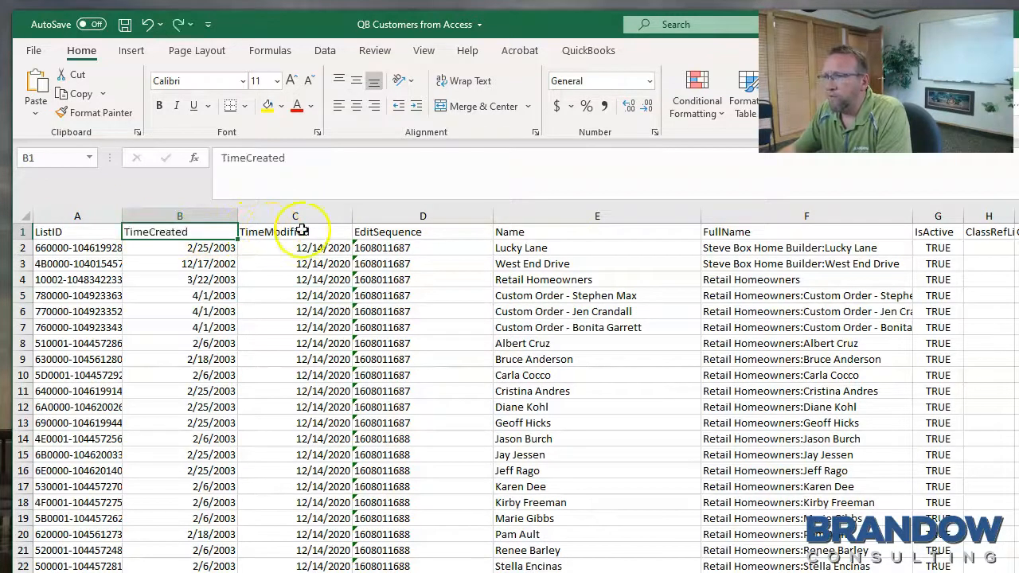
right_click(76, 216)
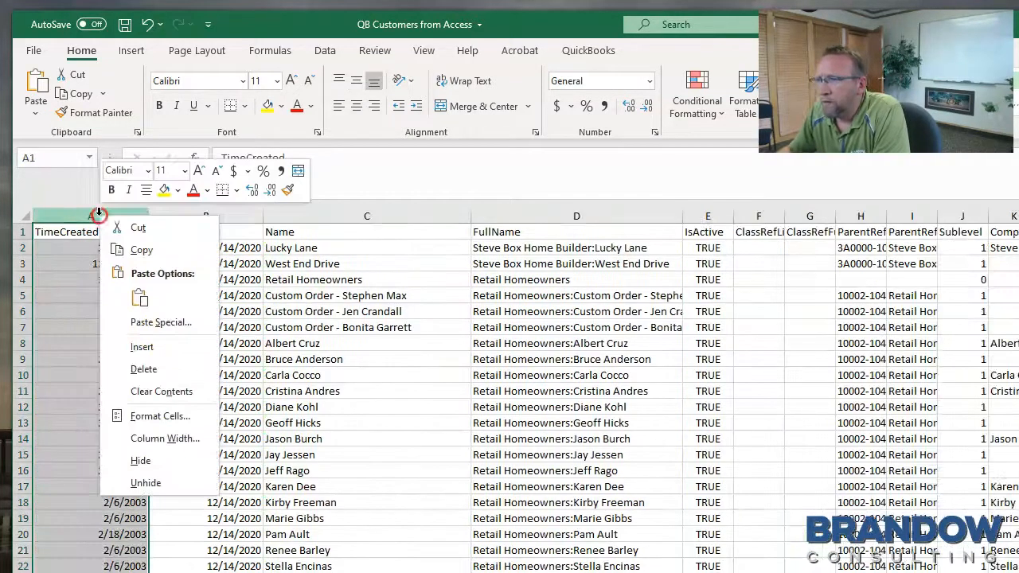
left_click(121, 370)
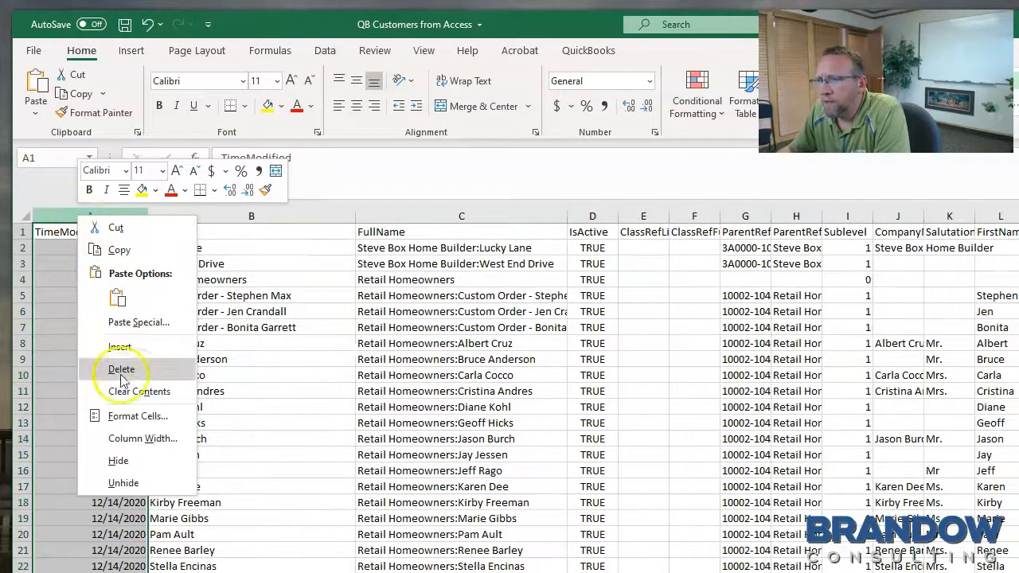
left_click(121, 370)
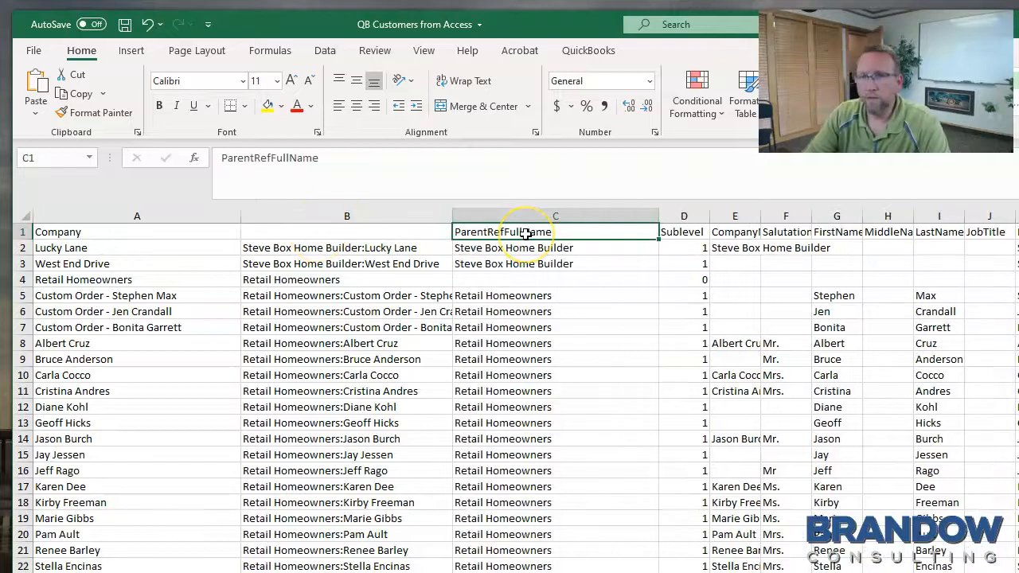
Rename a header to Primary Company and clear the Salutation and MiddleName headers
type("Primary Compan")
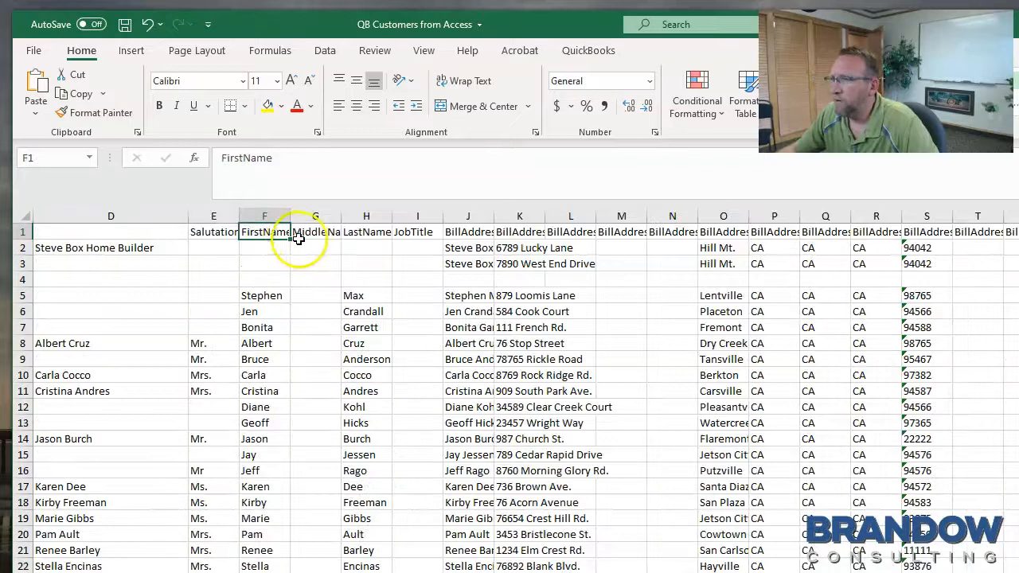
left_click(366, 233)
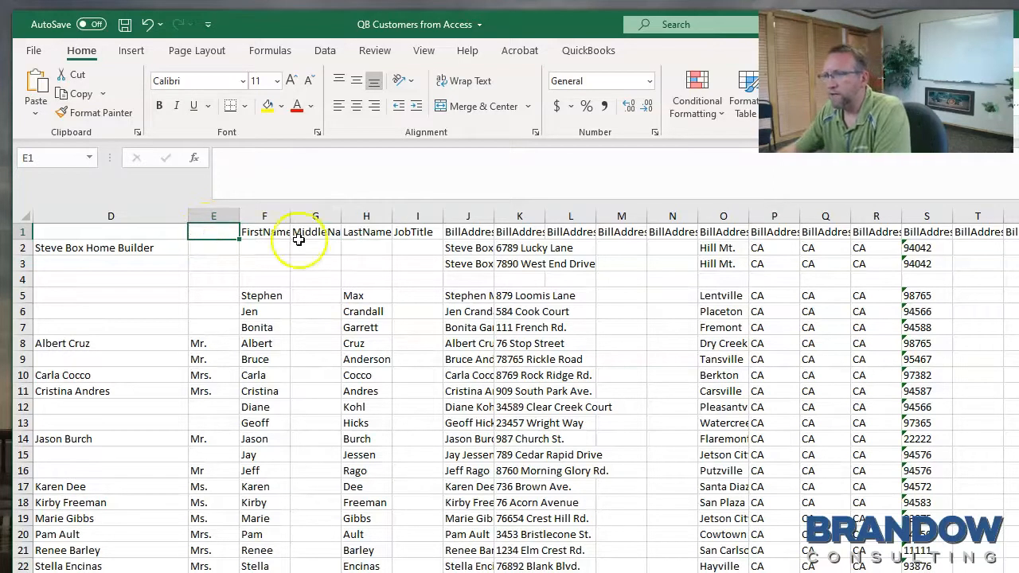
left_click(315, 232)
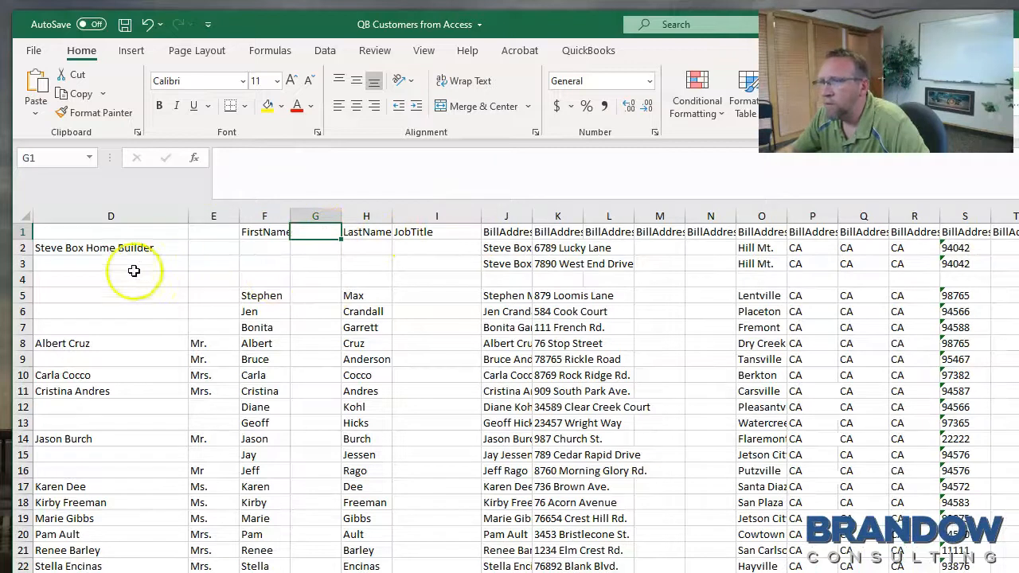
Turn on Data filters across the header row and inspect the combined name in B2
left_click(325, 50)
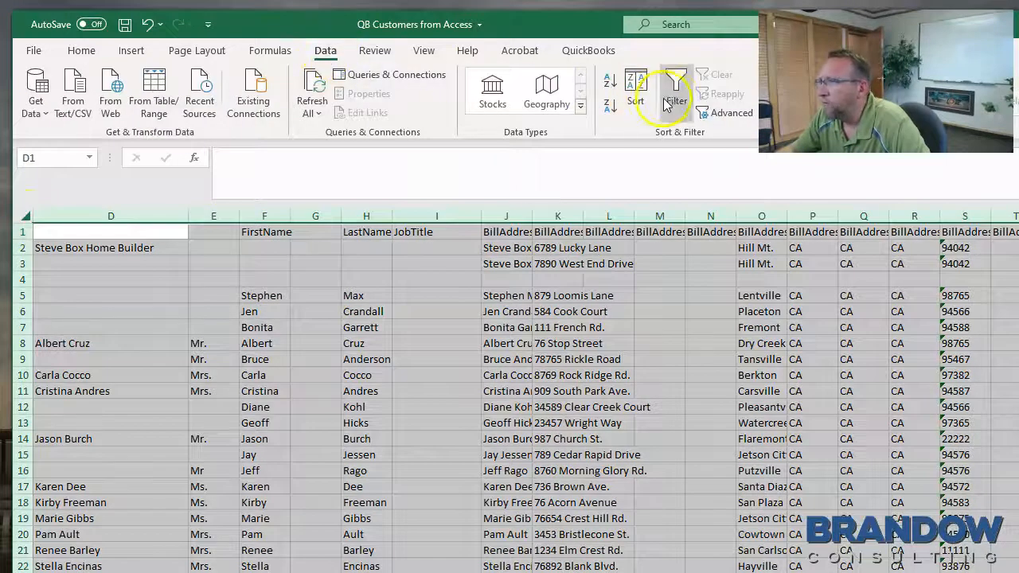
mouse_move(675, 88)
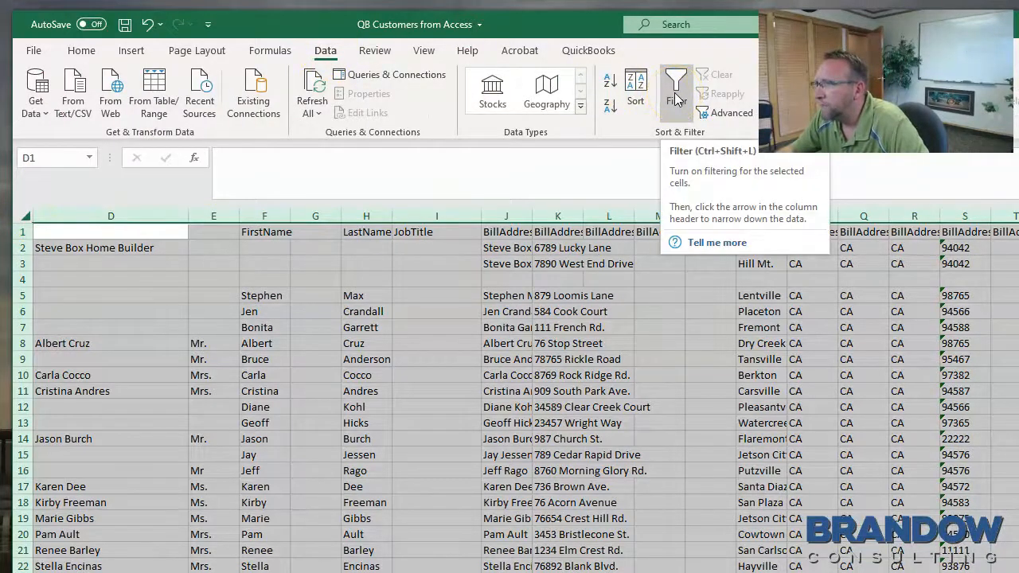
left_click(675, 87)
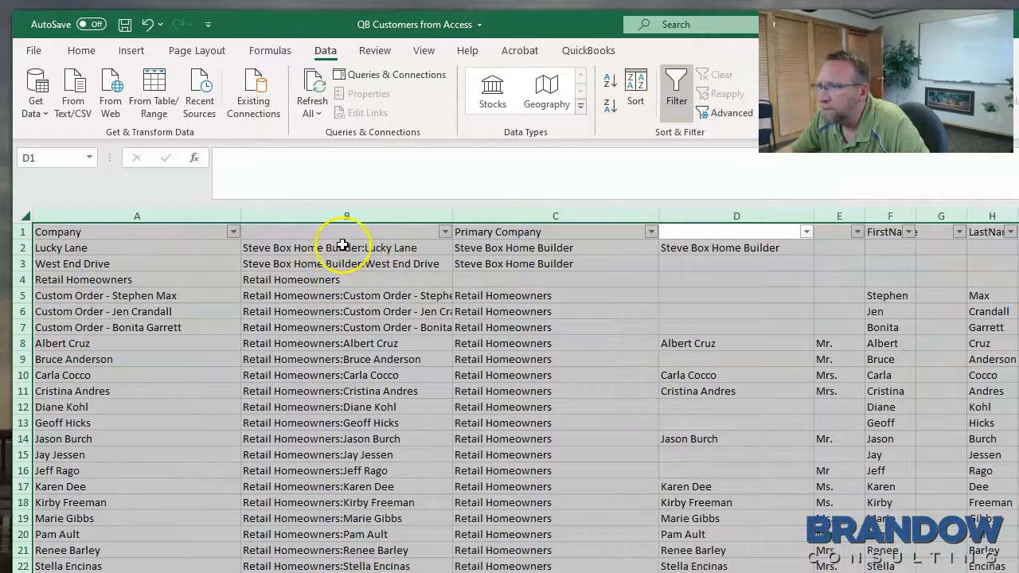
left_click(347, 249)
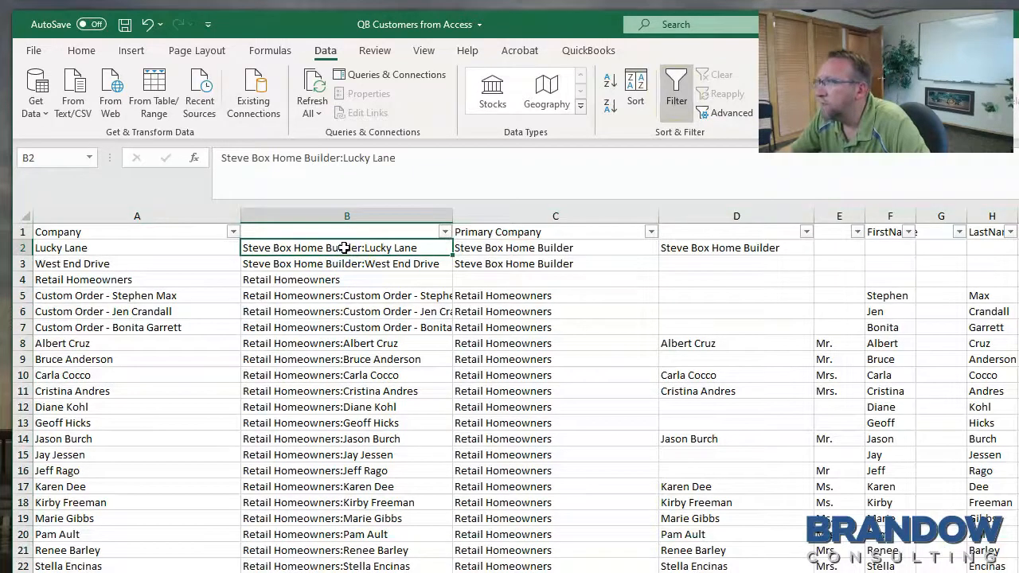
left_click(337, 86)
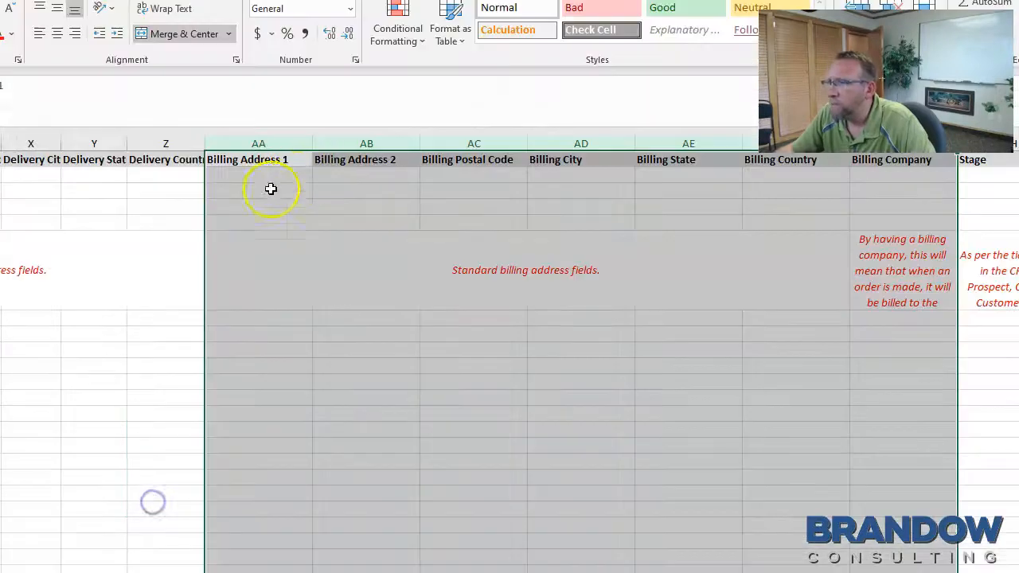
Rename billing headers to Billing Address 1/2, City and State, removing extra address-line columns
left_click_drag(258, 144, 366, 143)
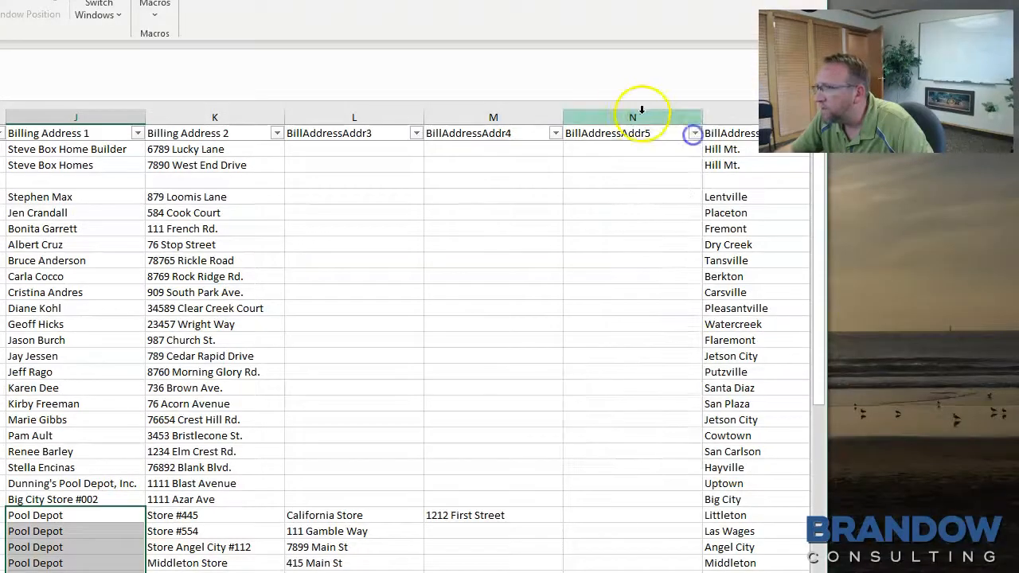
left_click(632, 118)
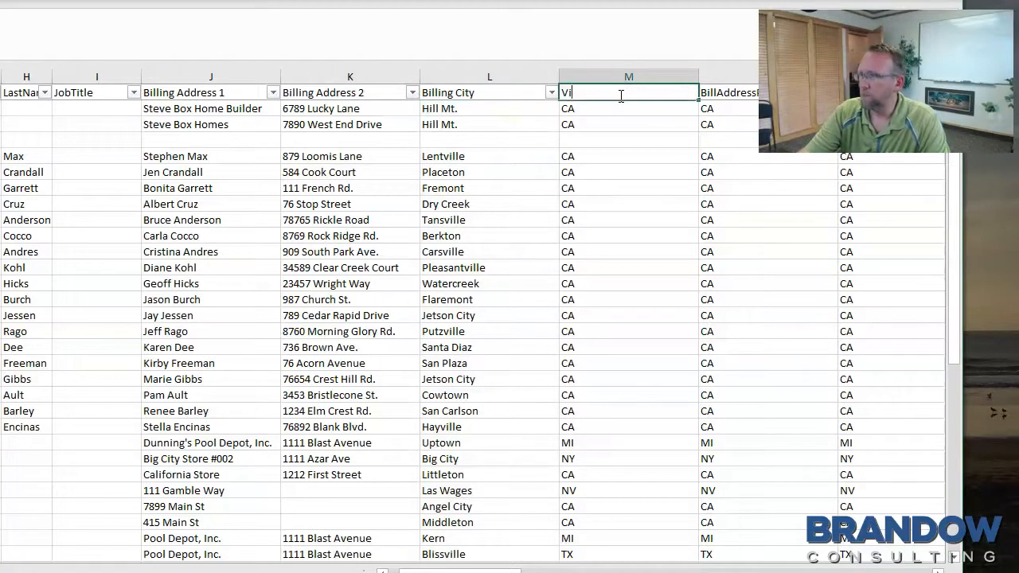
type("Billing State")
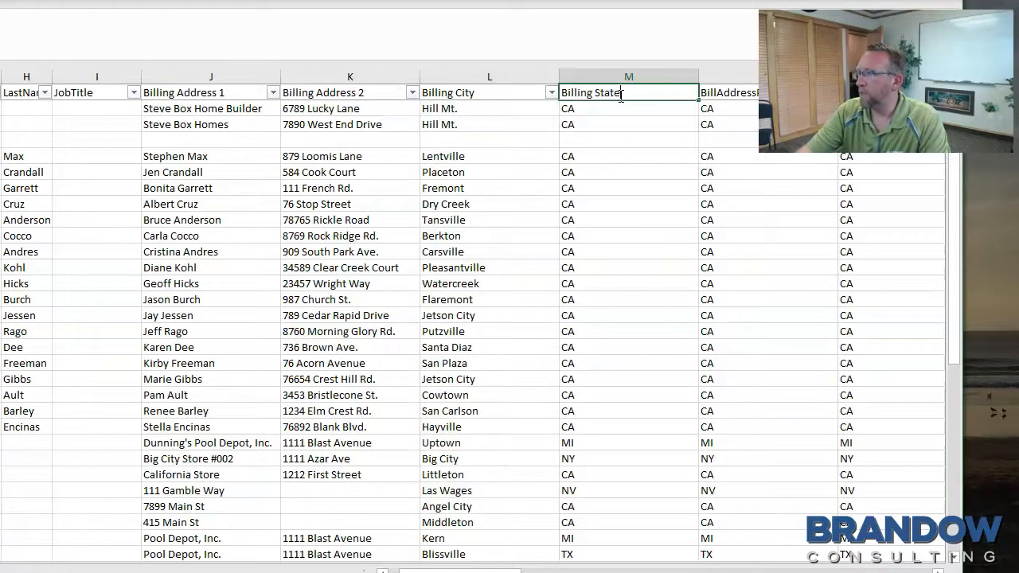
right_click(545, 91)
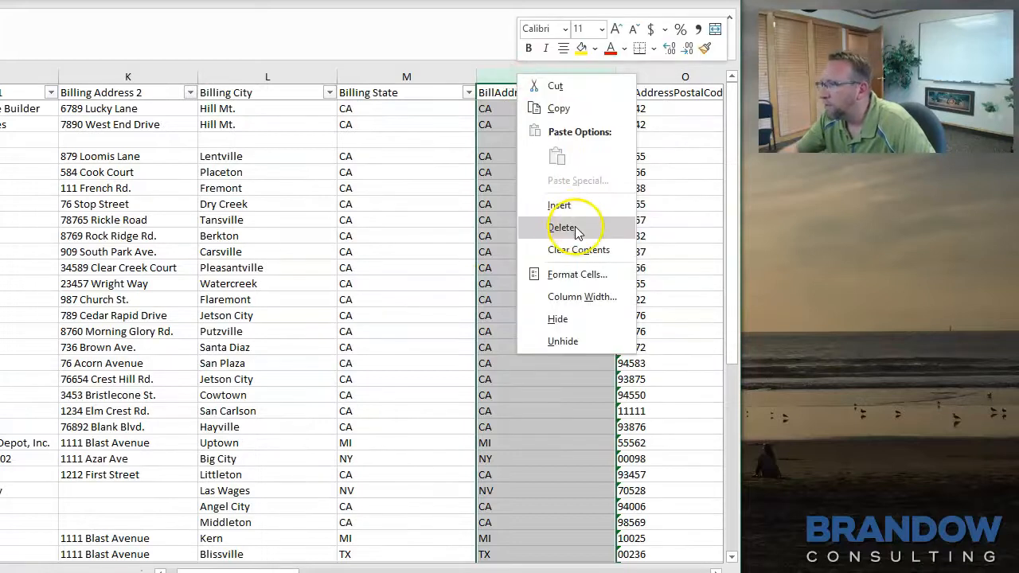
left_click(562, 227)
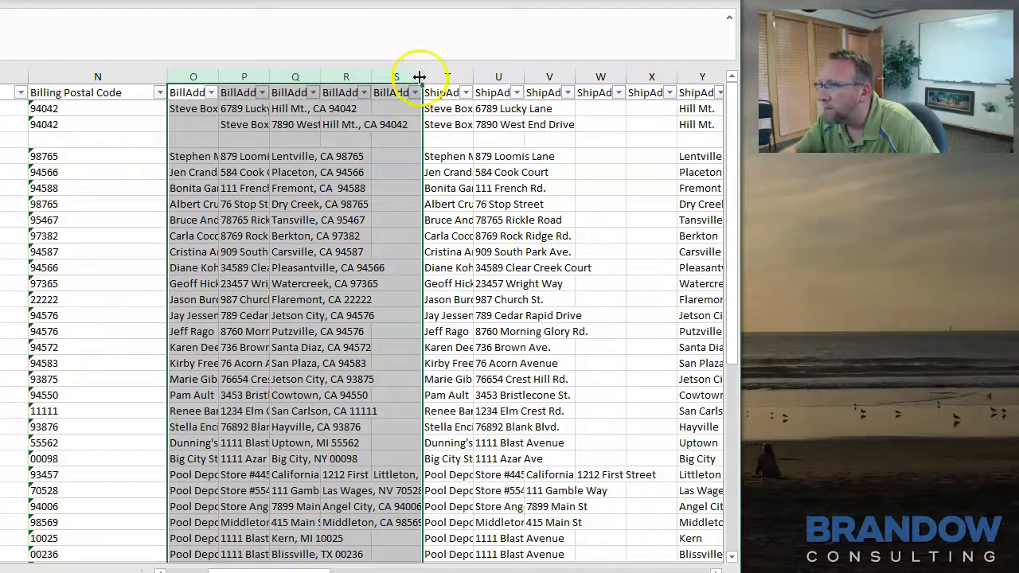
Resize the repeated BillAddress block columns O–S to check them before deleting
left_click_drag(421, 76, 423, 77)
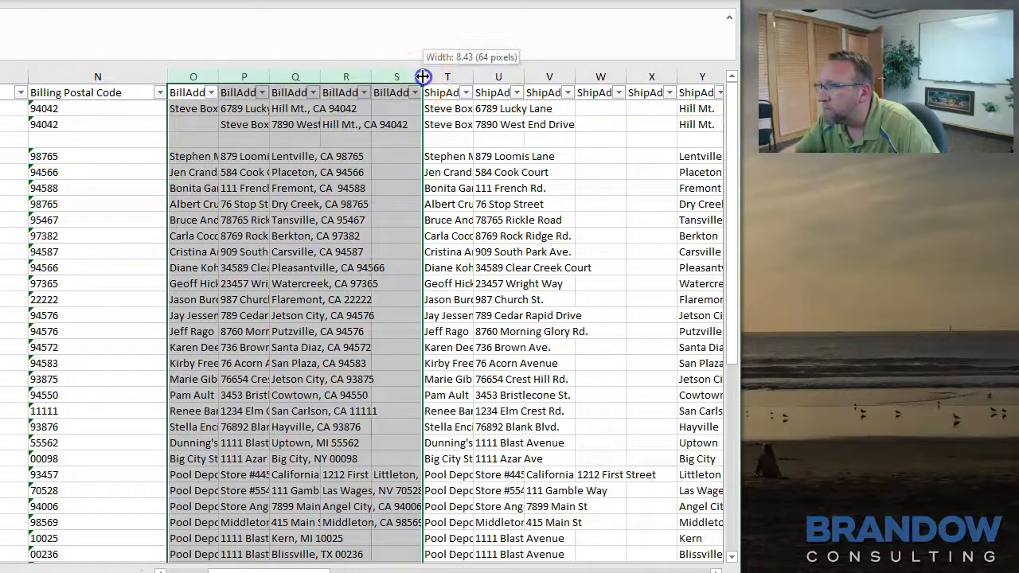
left_click_drag(422, 77, 470, 76)
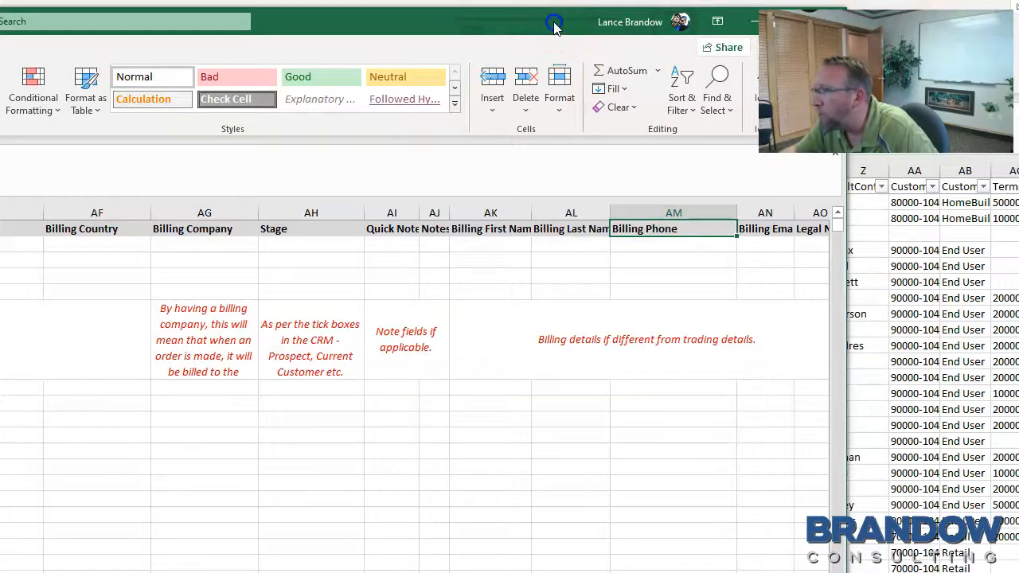
Delete the Fax, AltPhone and Email columns so Phone is followed by the contact columns
scroll("left", 3)
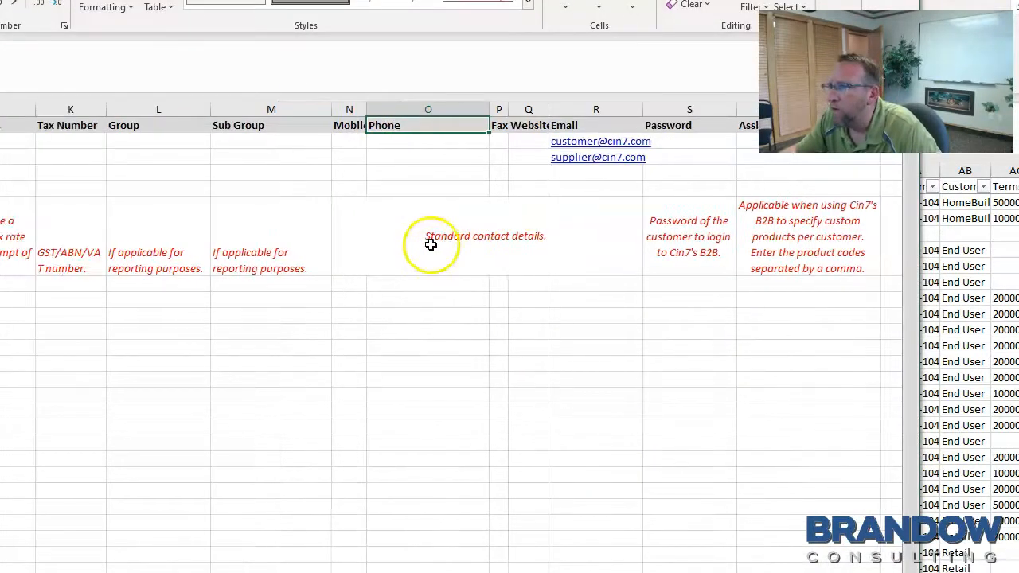
scroll("right", 3)
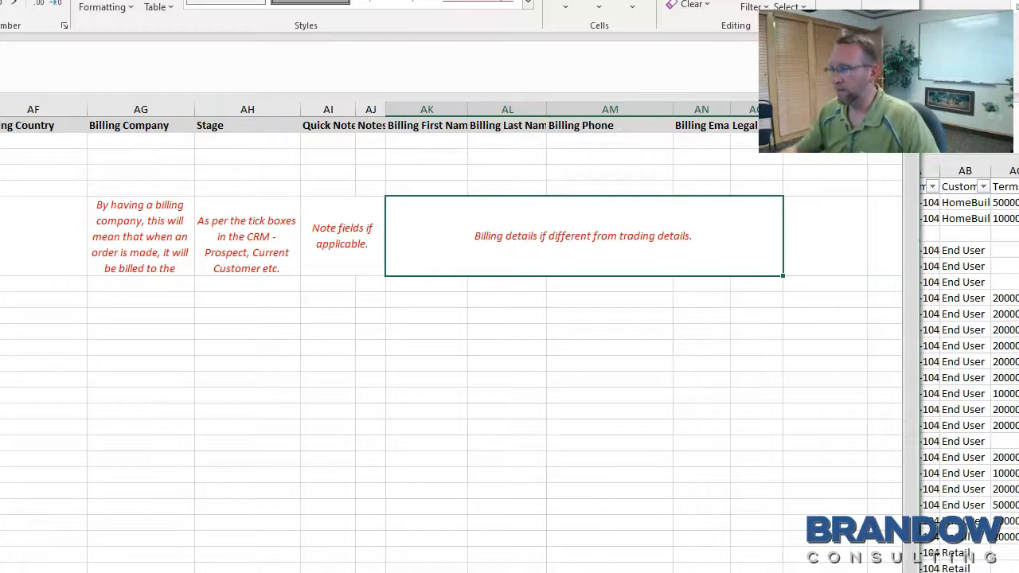
scroll("left", 3)
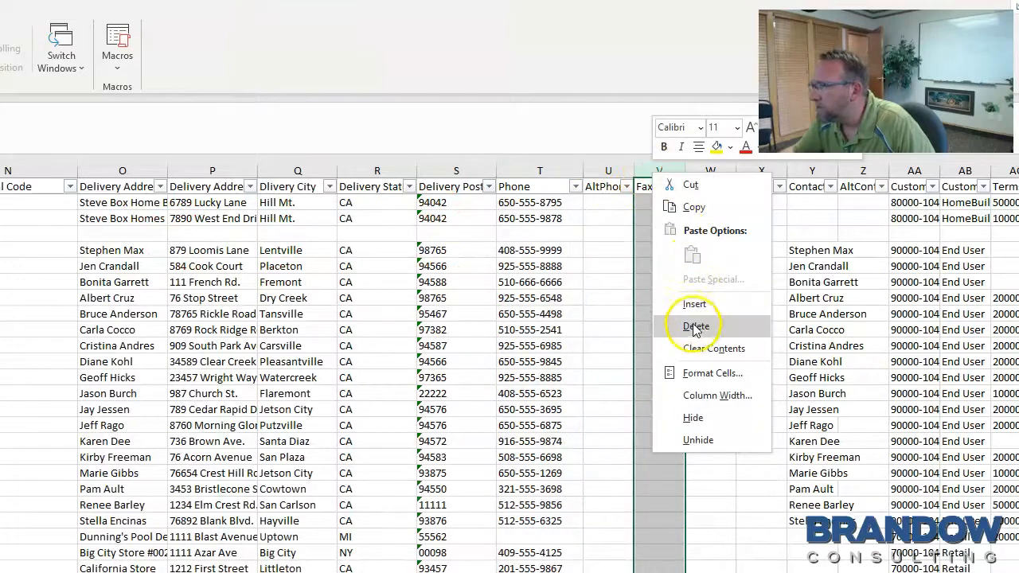
left_click(697, 327)
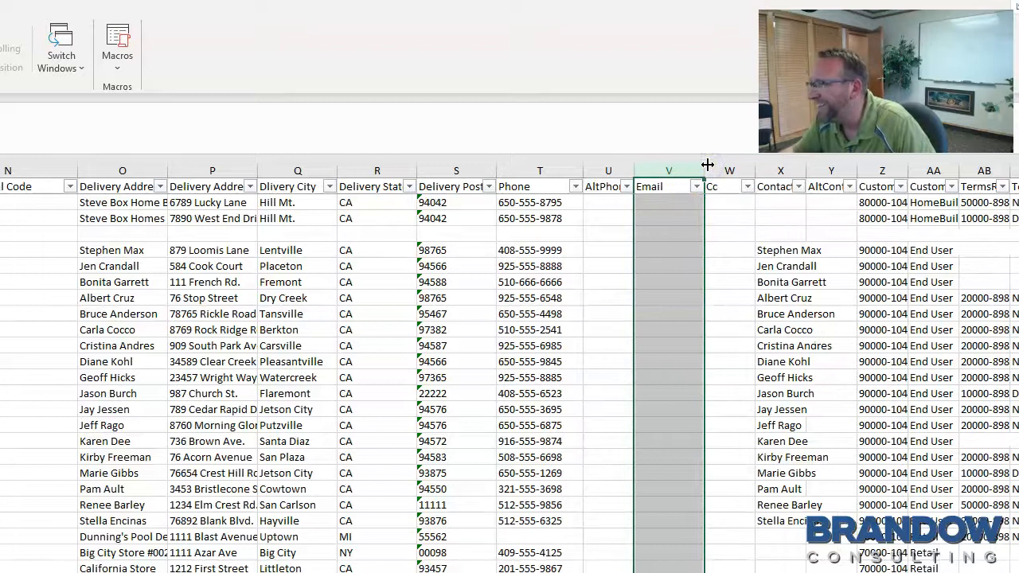
left_click(747, 187)
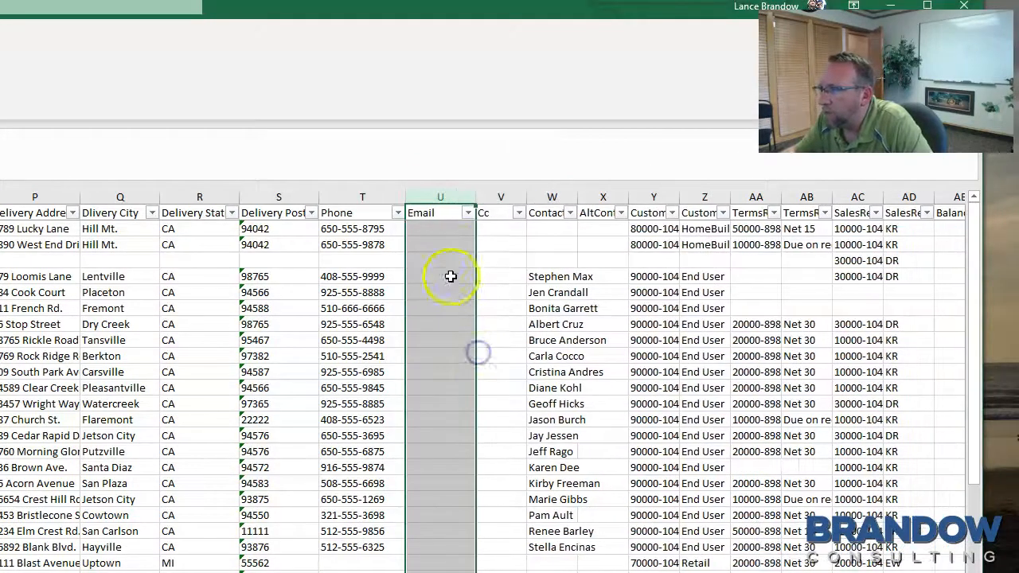
right_click(439, 212)
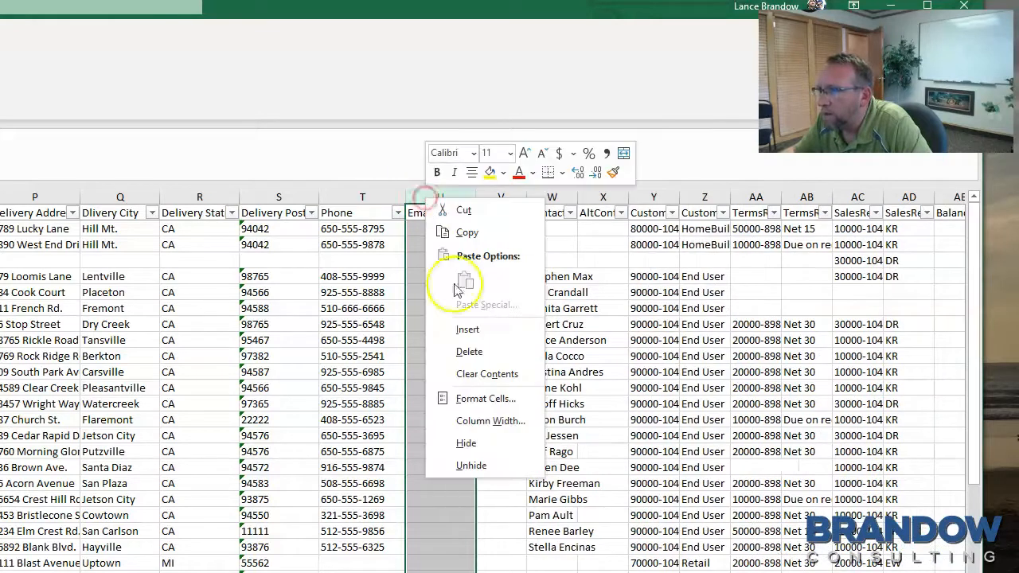
left_click(608, 213)
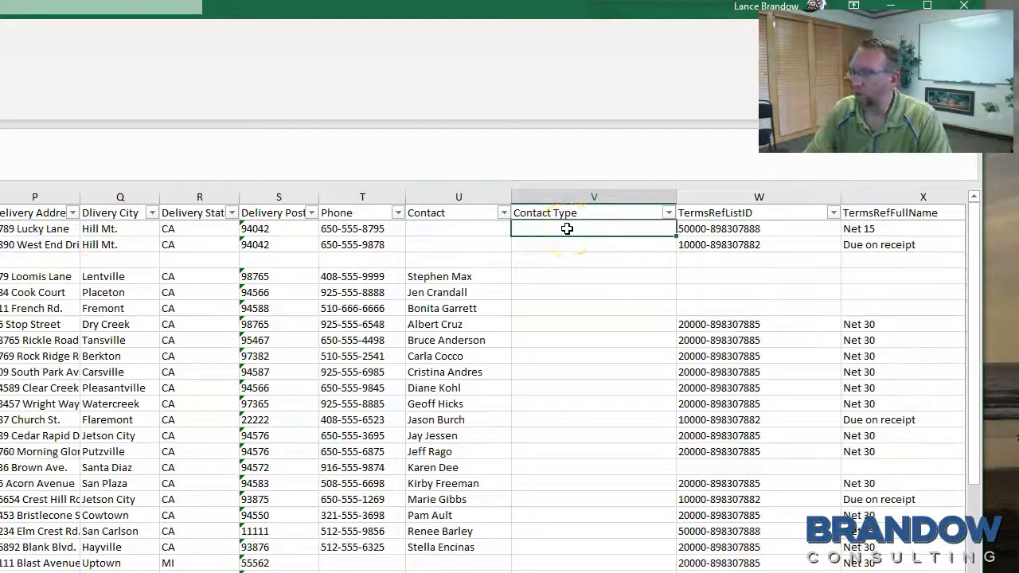
Fill Customer down the Contact Type column and clear the old Contact header
type("Customer")
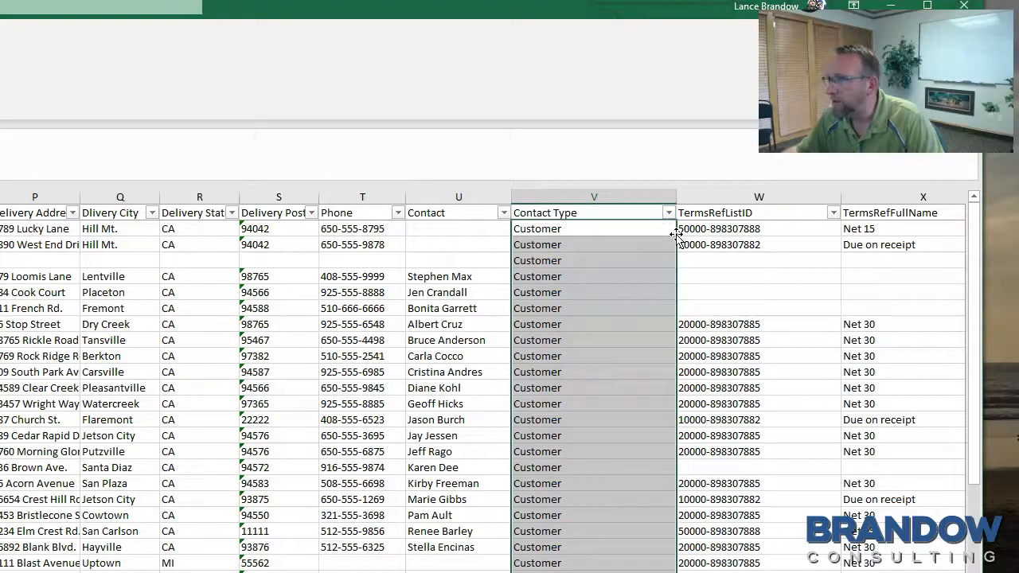
left_click(458, 197)
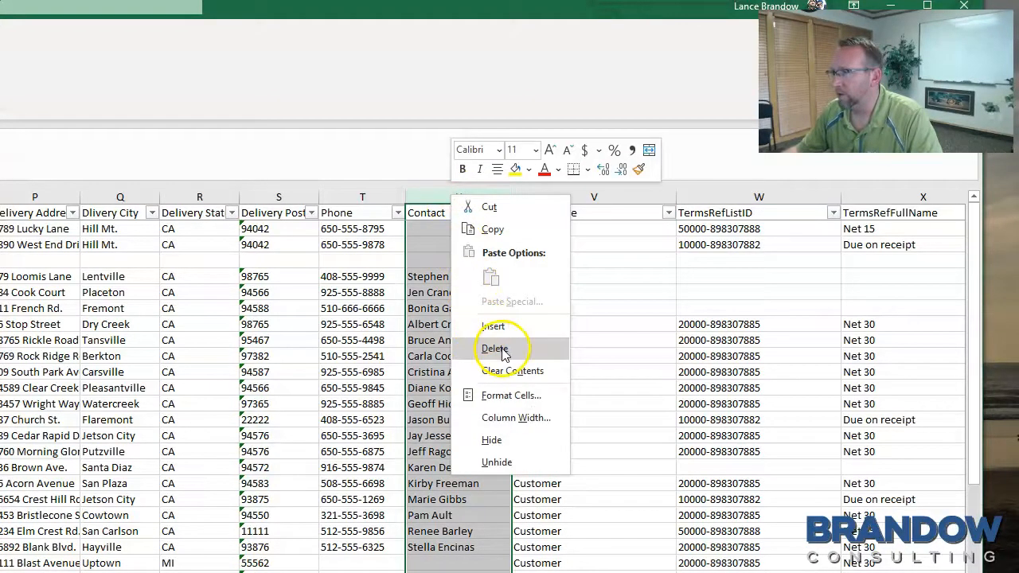
left_click(495, 347)
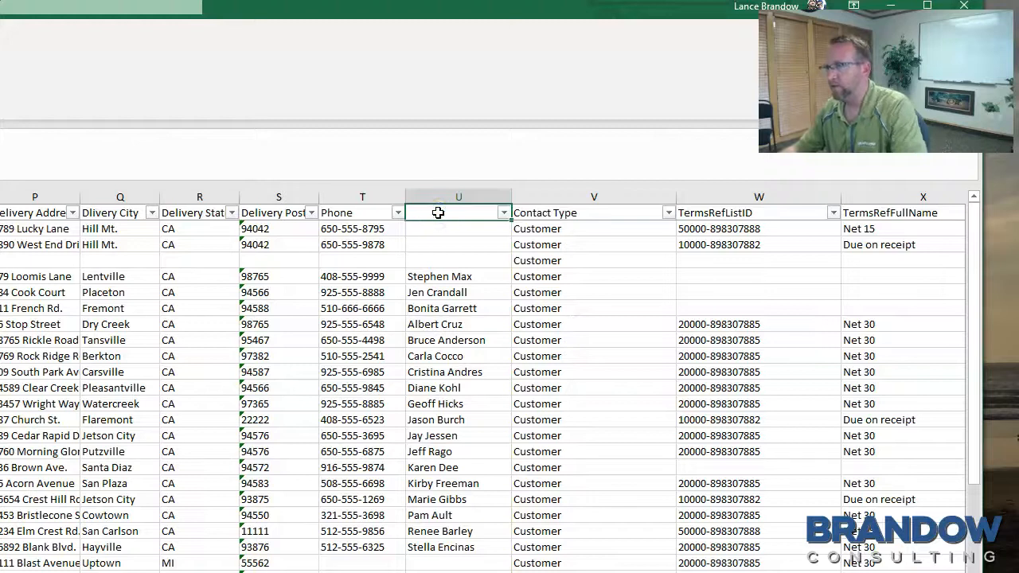
right_click(459, 211)
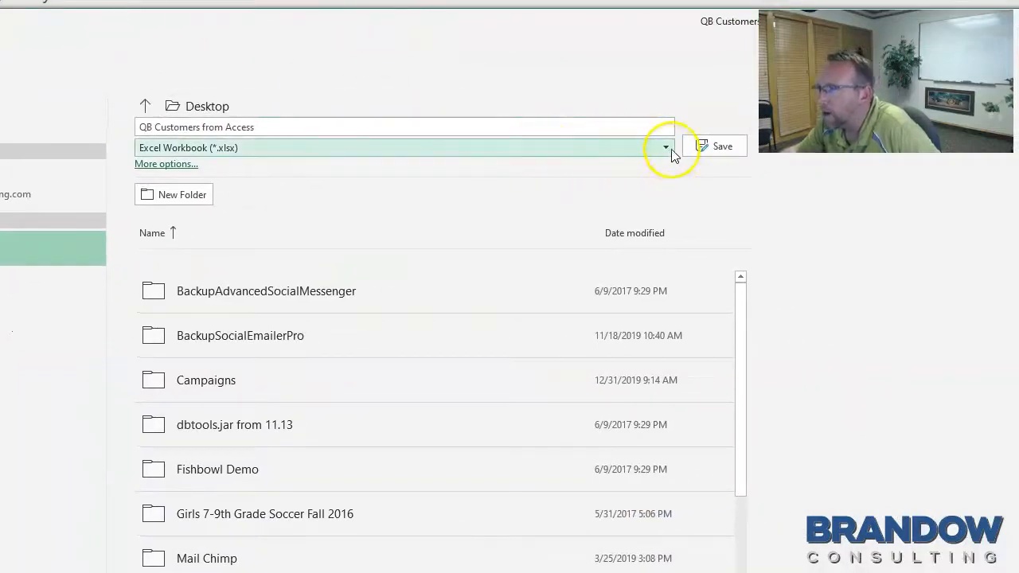
Choose CSV (Comma delimited) as the save format for QB Customers from Access
left_click(665, 146)
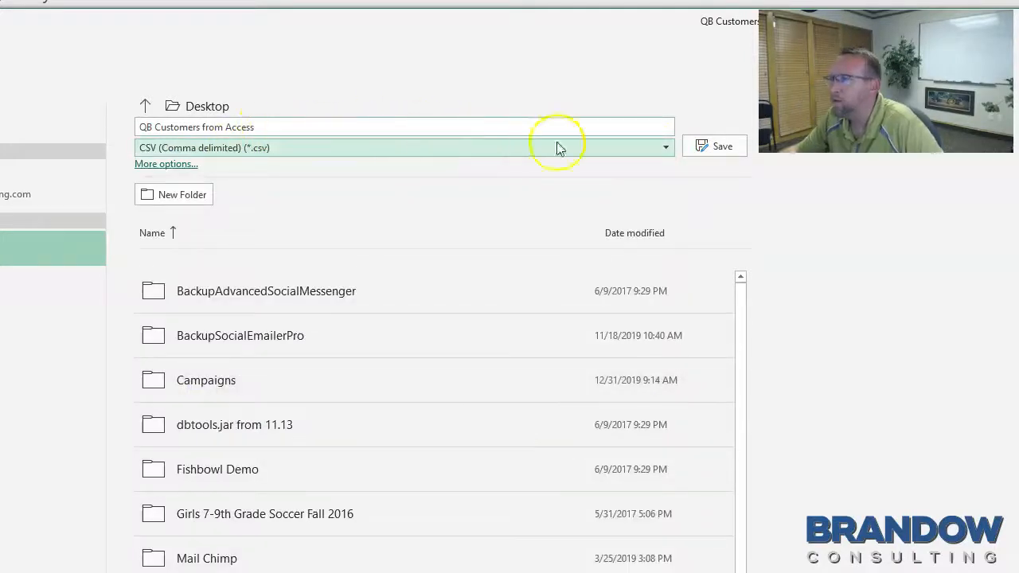
left_click(713, 147)
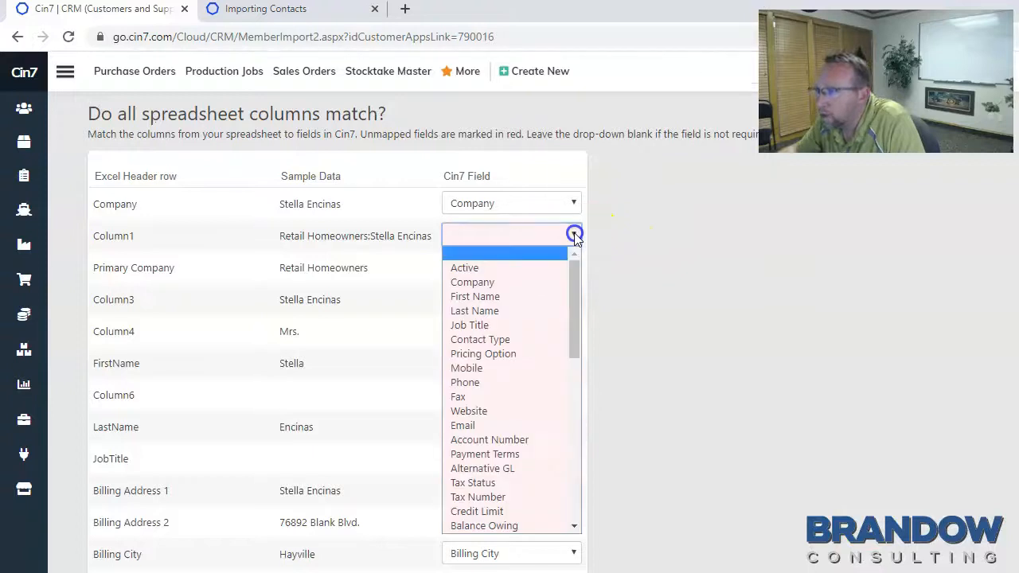
Scroll through the Cin7 field list offered for mapping Column1
scroll("down", 3)
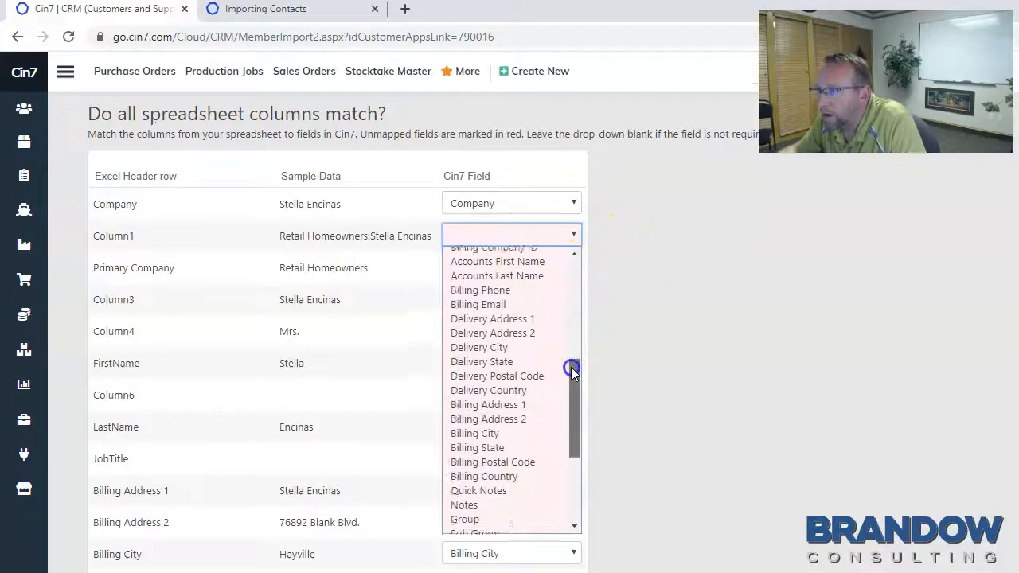
scroll("down", 3)
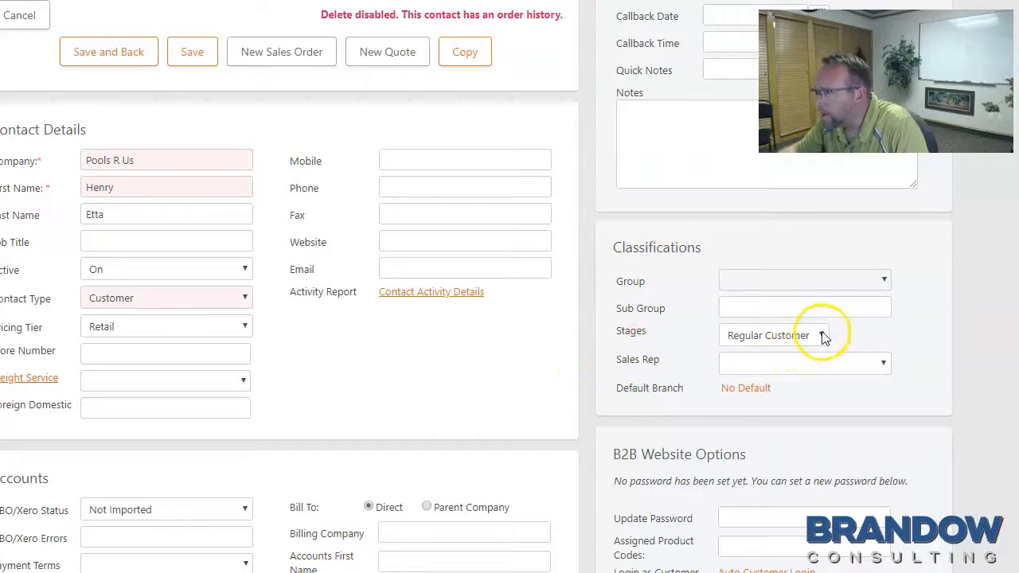
Review the Stages options on Pools R Us and leave it as Regular Customer
left_click(804, 334)
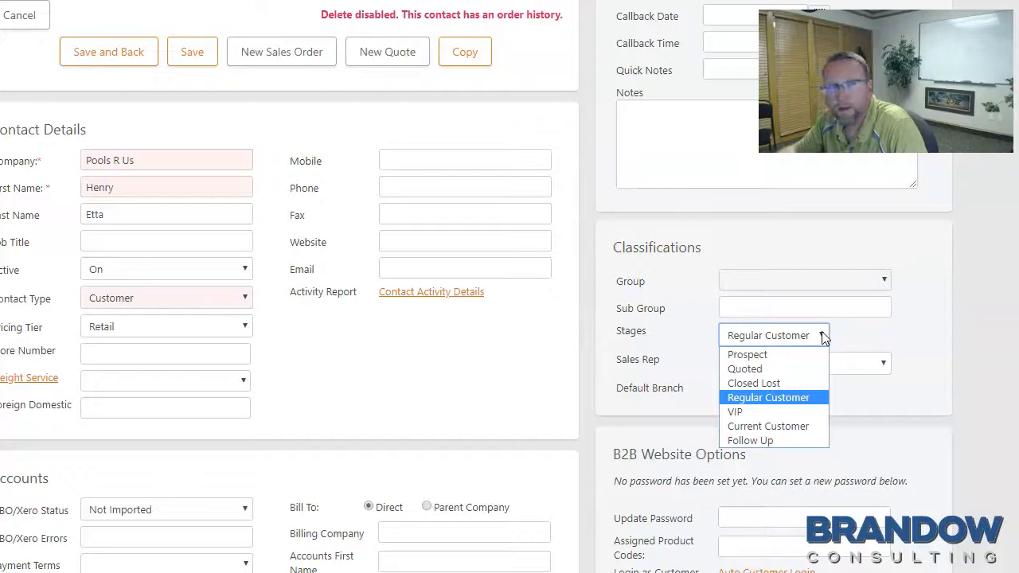
left_click(767, 398)
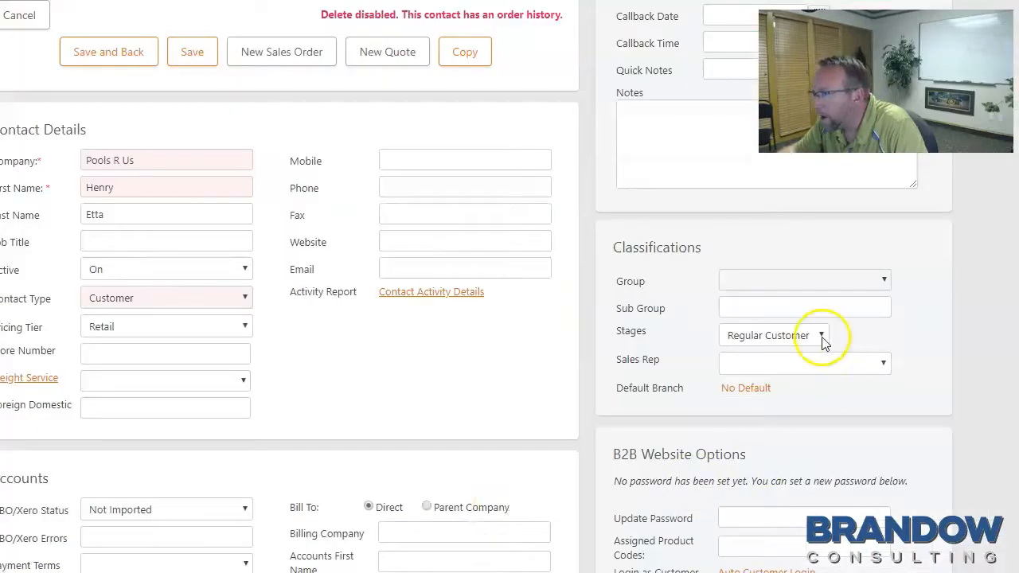
left_click(821, 334)
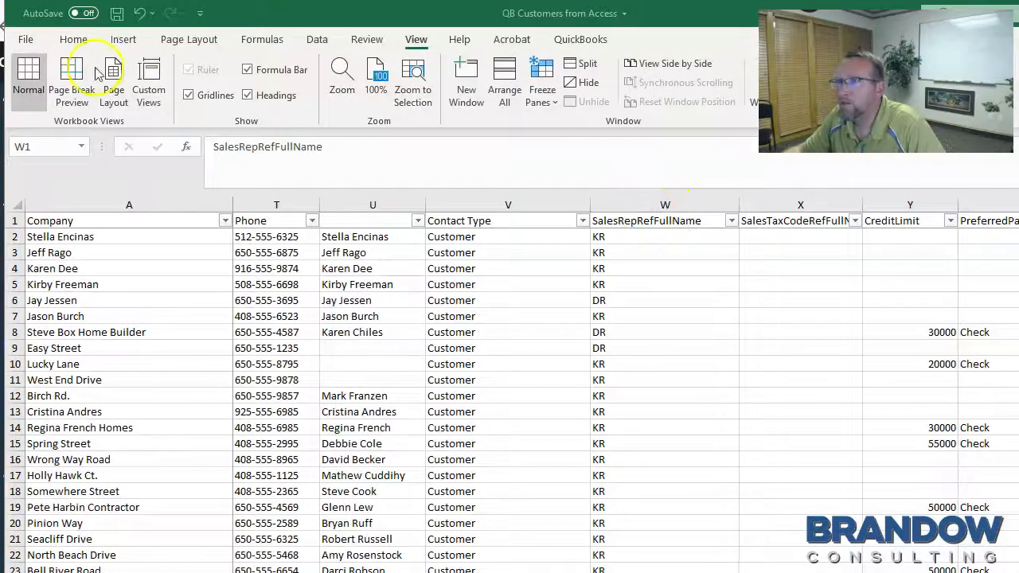
Review PriceLevelRefFullName values: Home Owner (Retail), Wholesale - 25% Discount, Retail
left_click(73, 38)
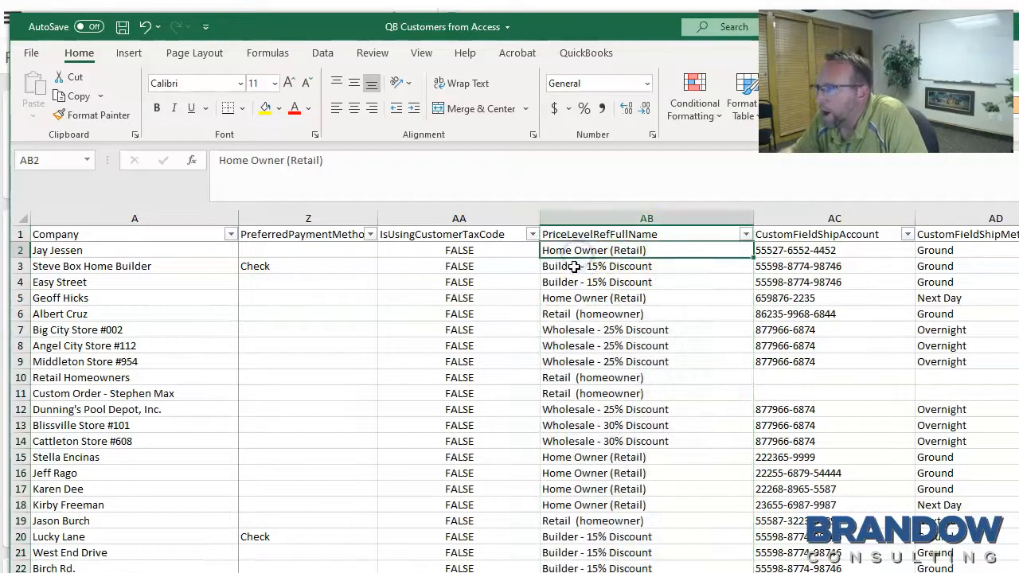
left_click(647, 281)
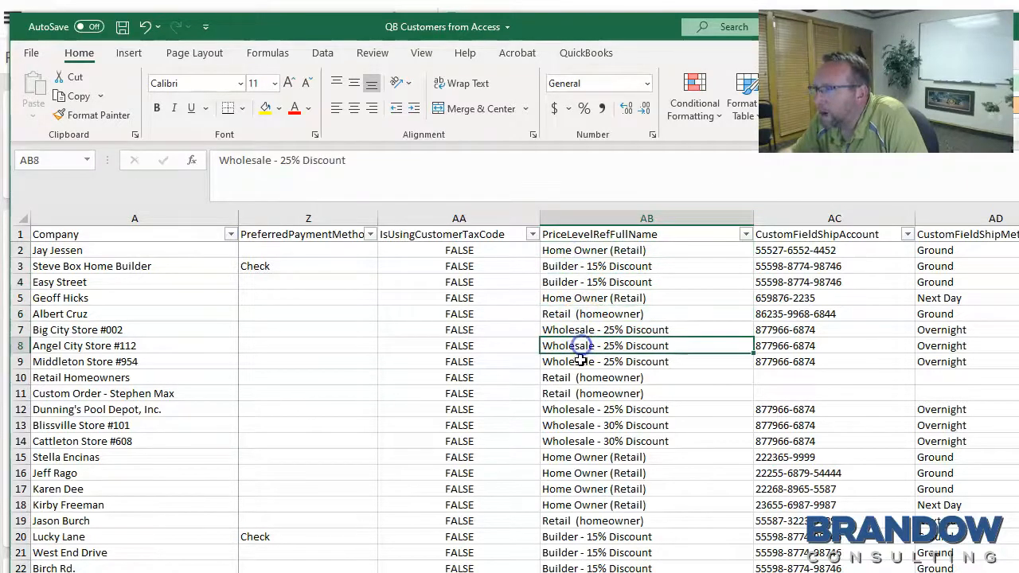
left_click(645, 393)
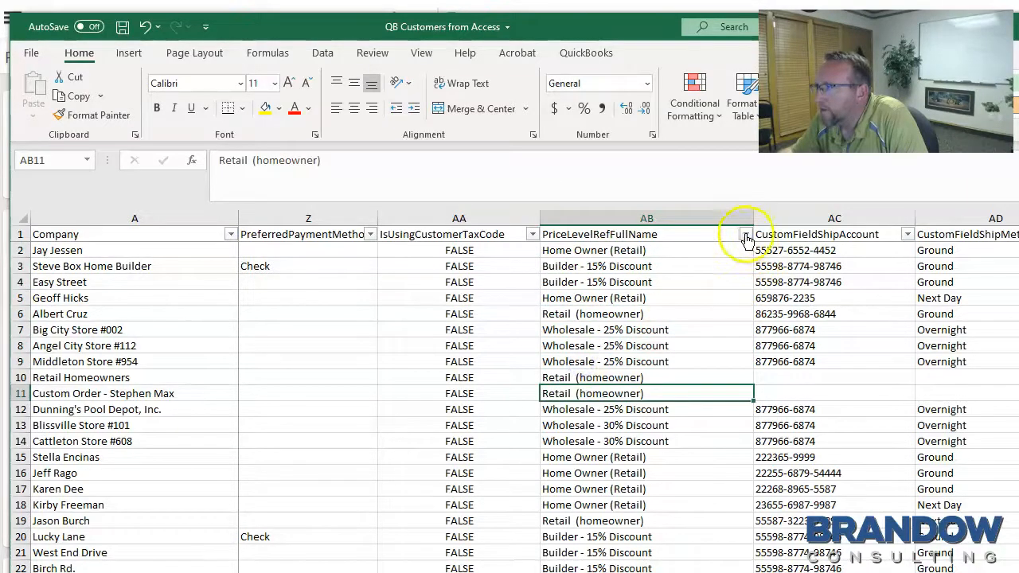
left_click(745, 234)
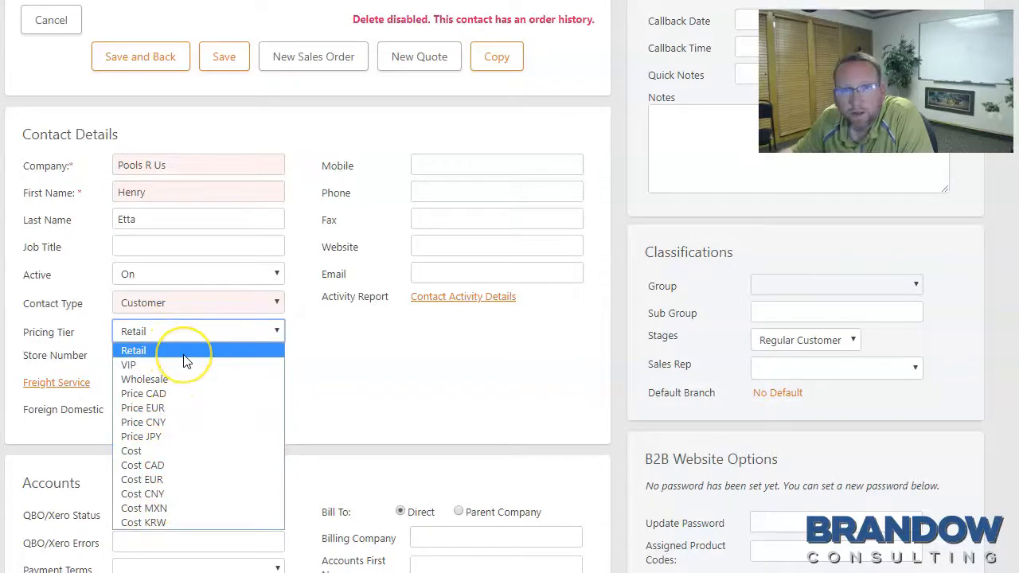
mouse_move(223, 393)
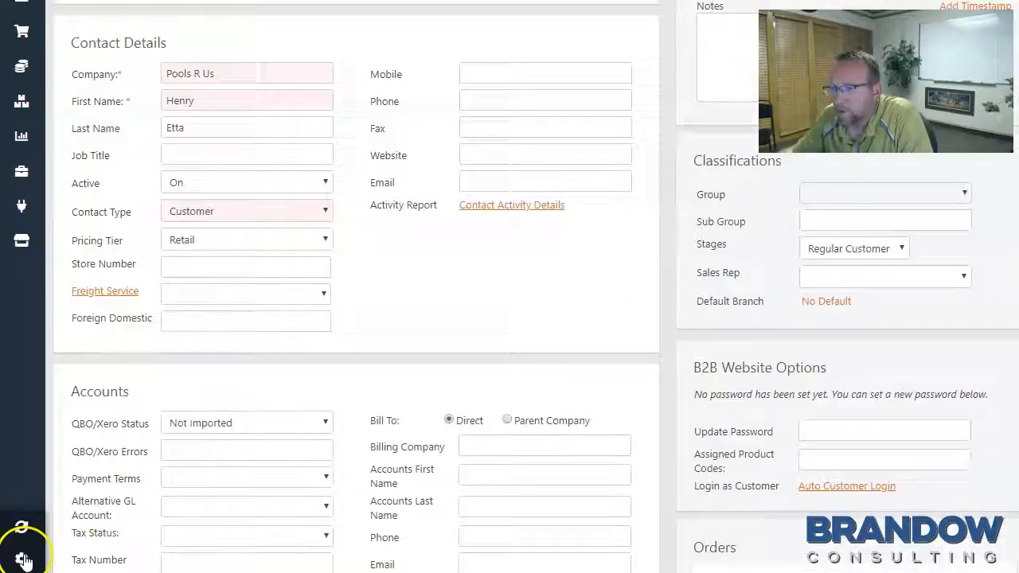
View Cin7's Price and Cost Tiers settings, then return to the customer spreadsheet
left_click(23, 541)
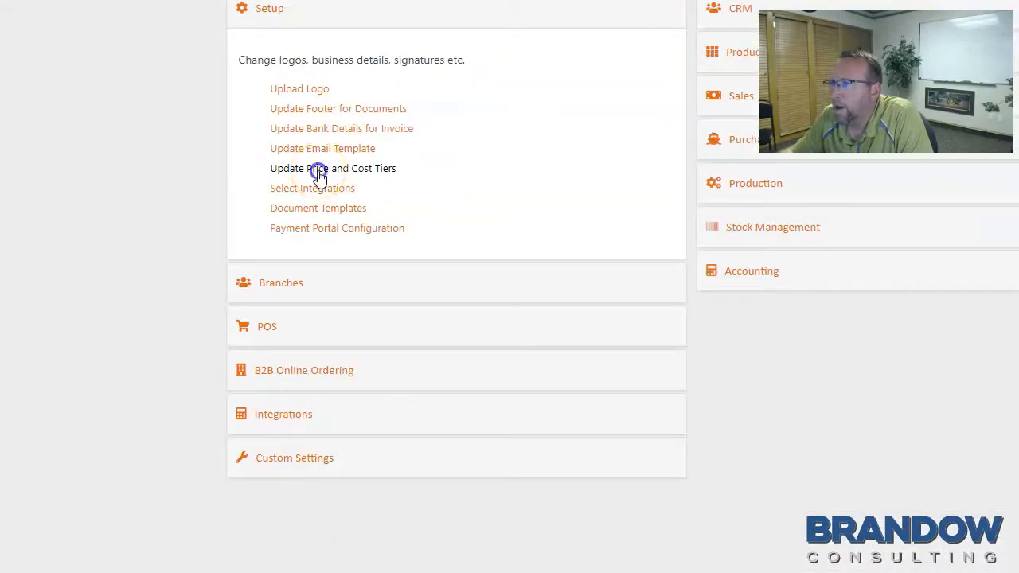
left_click(332, 169)
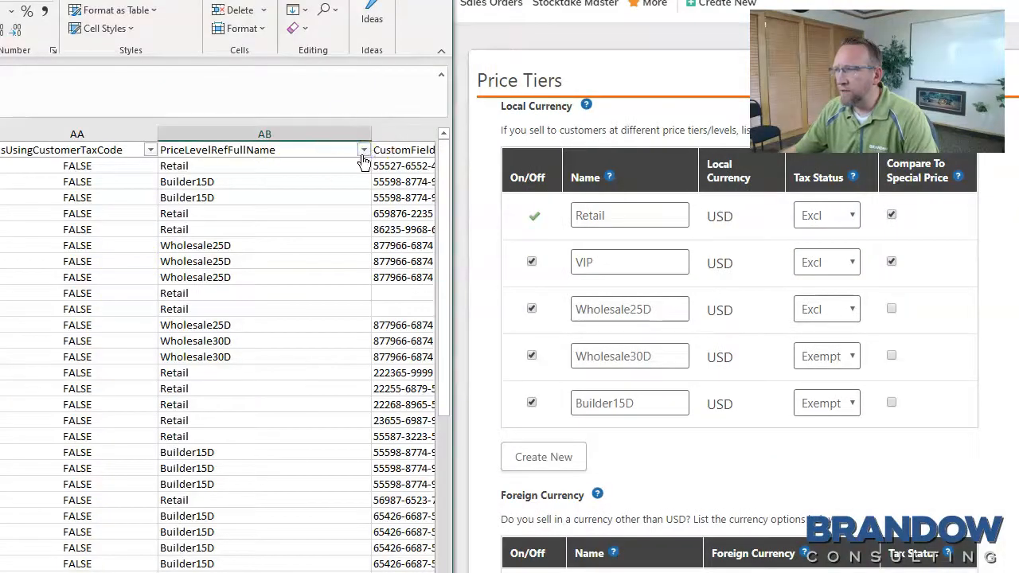
left_click(363, 150)
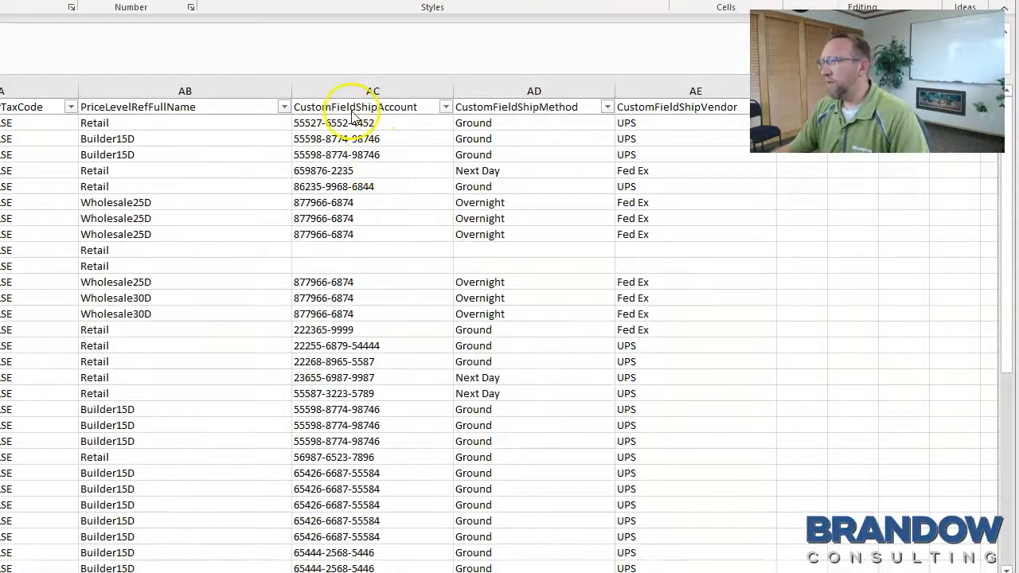
mouse_move(547, 124)
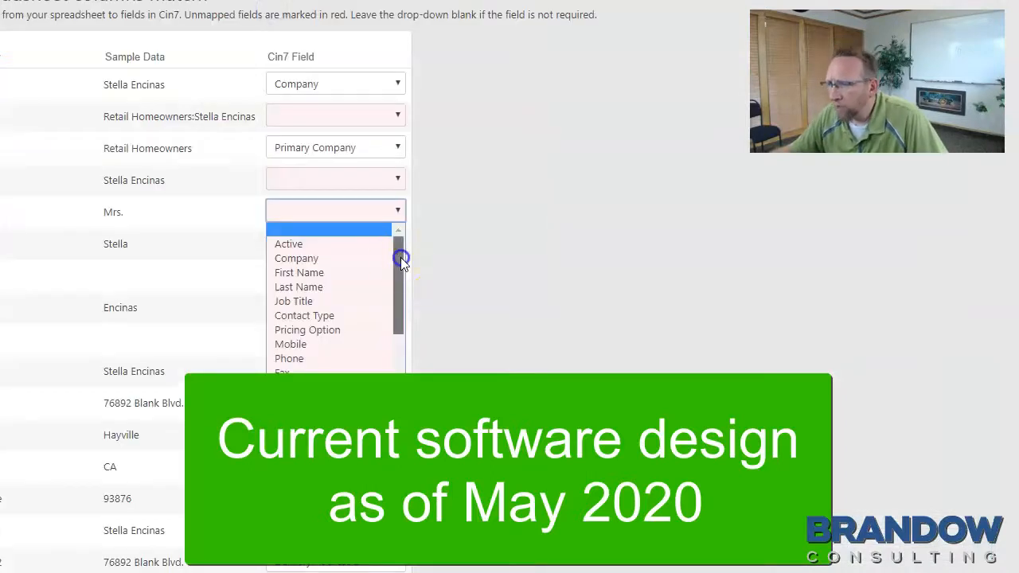
Scroll the import field list and enter 'Text field.' in the sales order's Carrier field
scroll("down", 3)
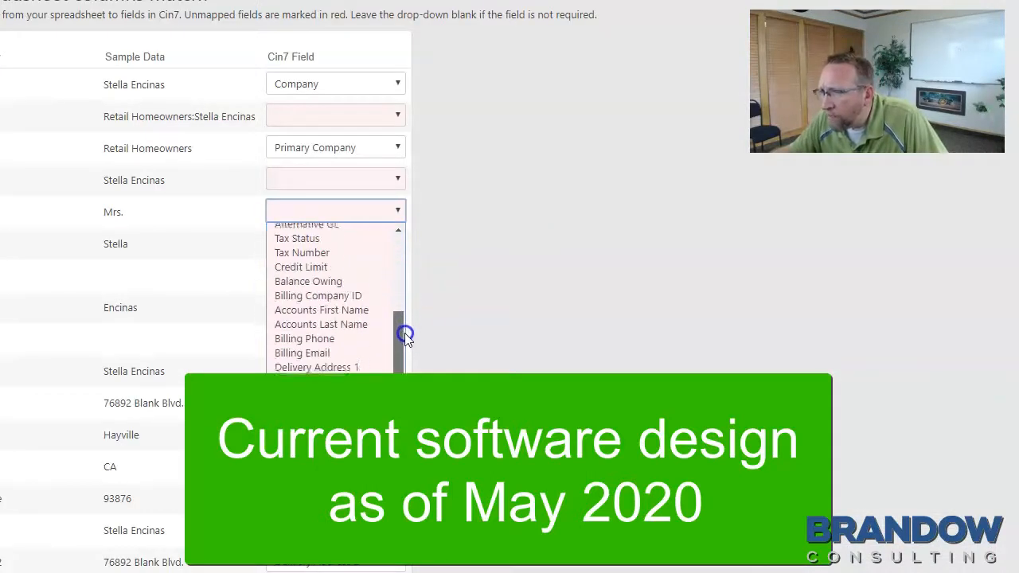
scroll("down", 3)
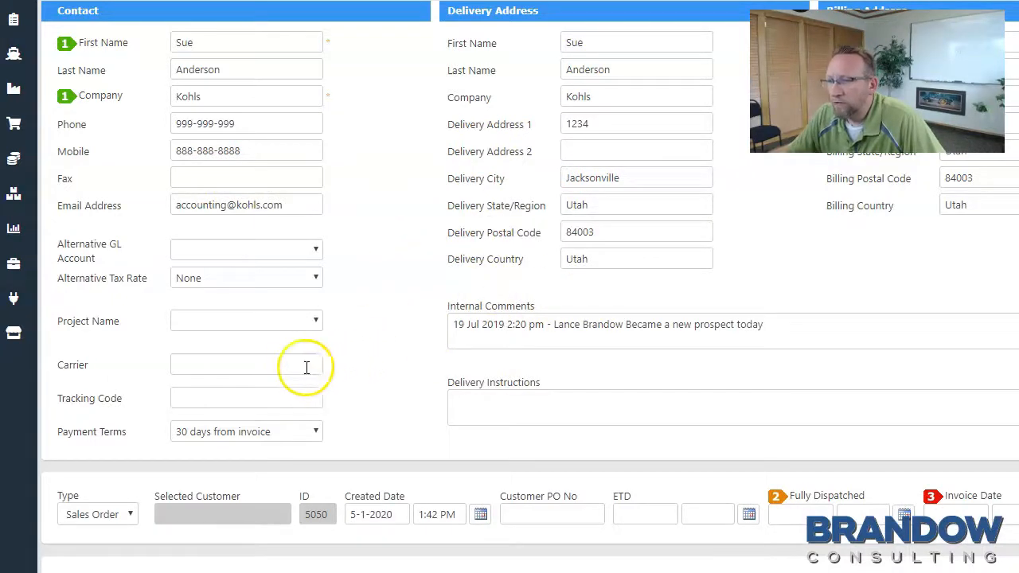
left_click(246, 365)
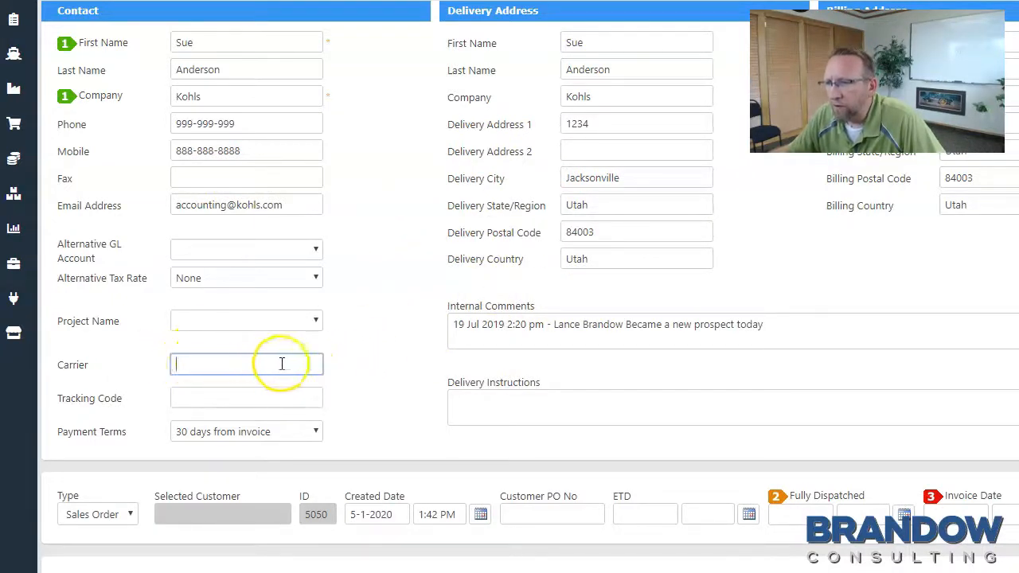
type("Text field.")
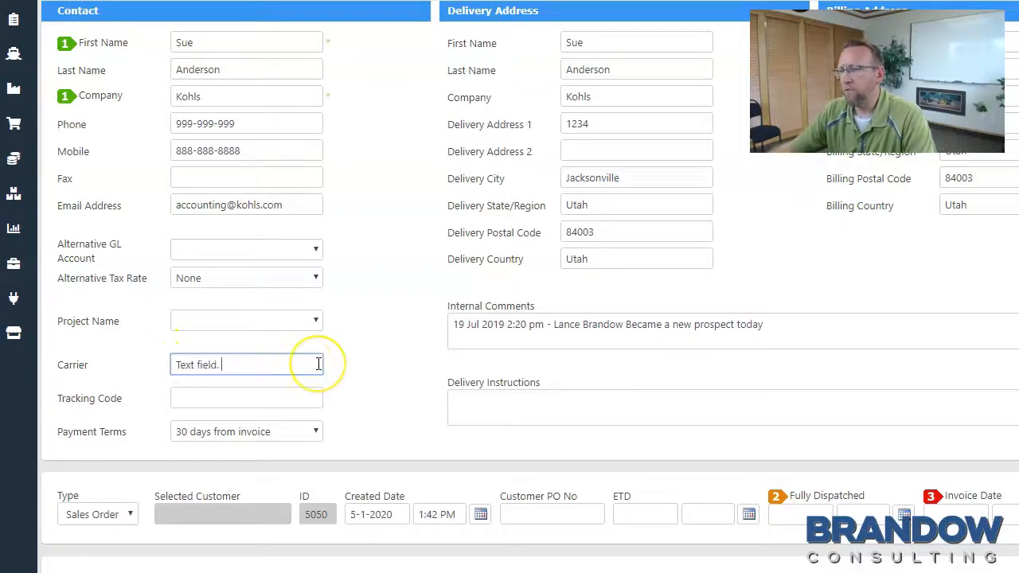
mouse_move(369, 367)
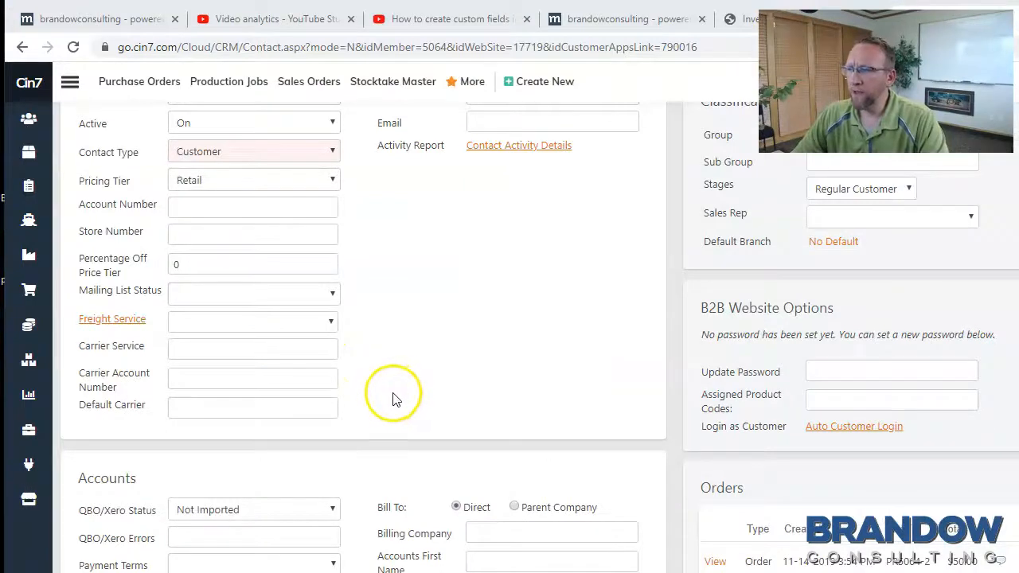
mouse_move(67, 353)
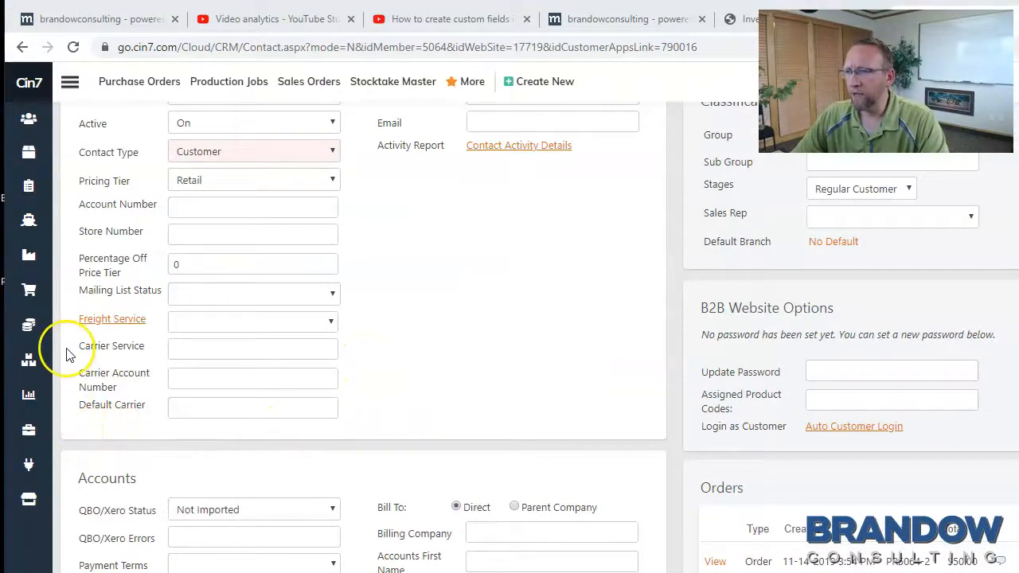
mouse_move(102, 427)
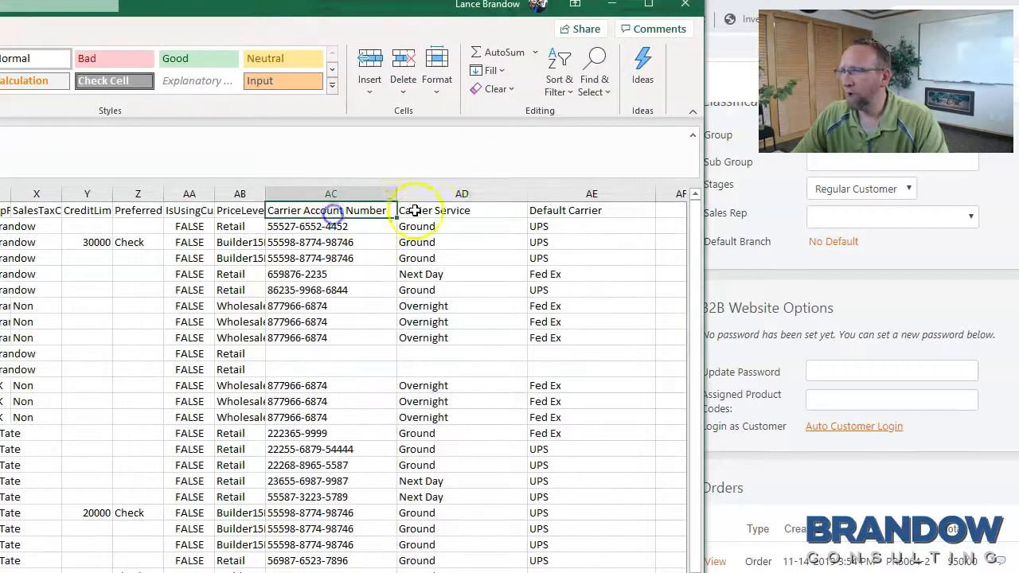
Check the Default Carrier header after renaming the shipping columns
left_click(592, 210)
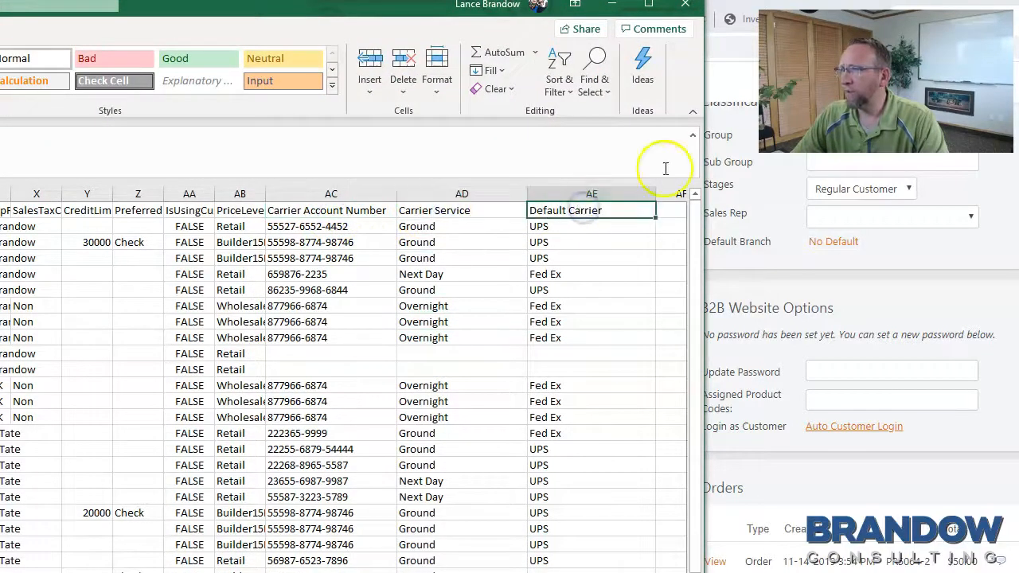